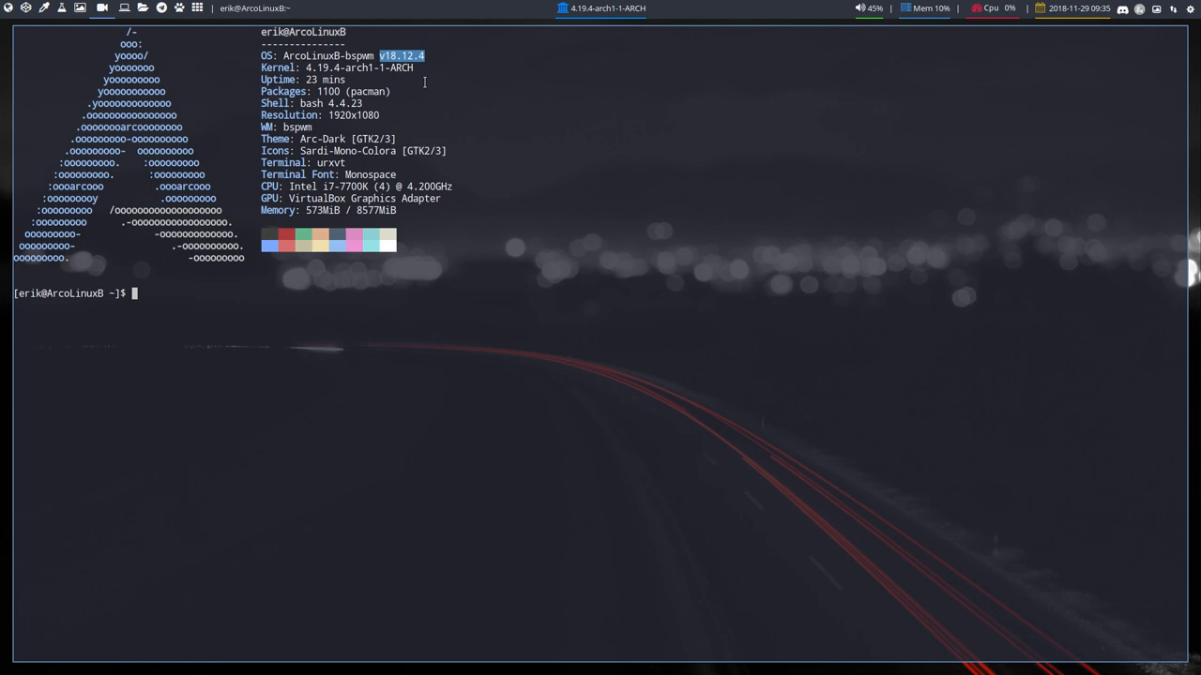
pyautogui.moveTo(357, 21)
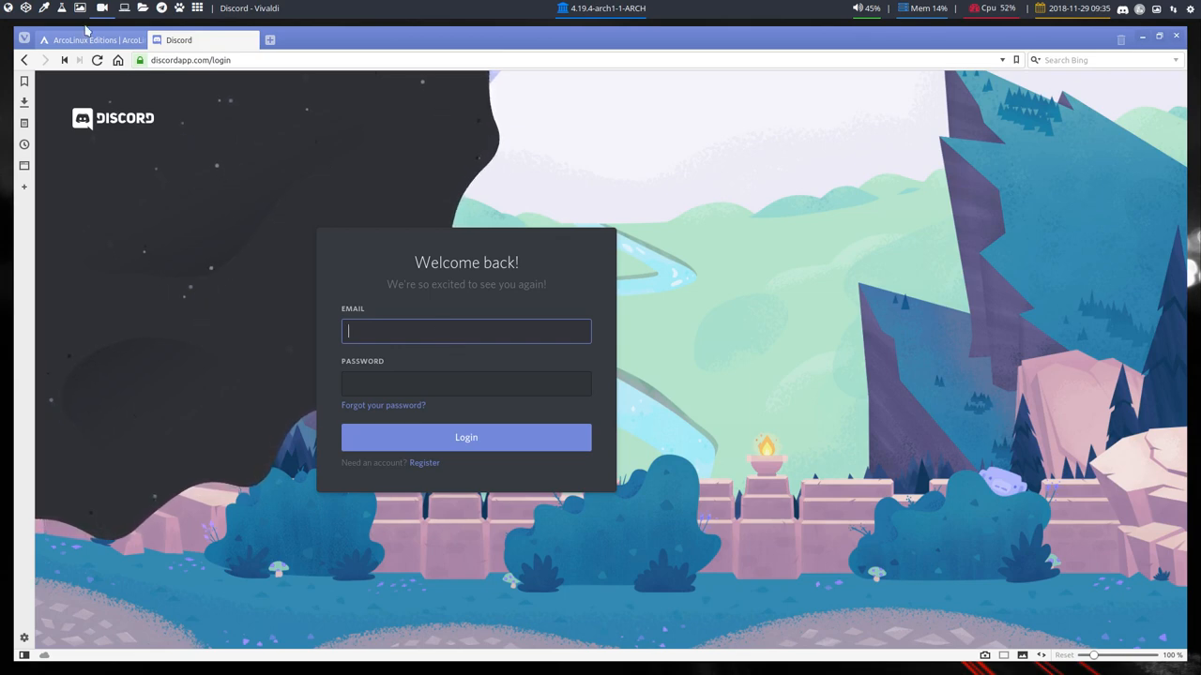
# Read the arcolinux.com Discord article on installing Discord with pacman and joining via invite
pyautogui.click(89, 41)
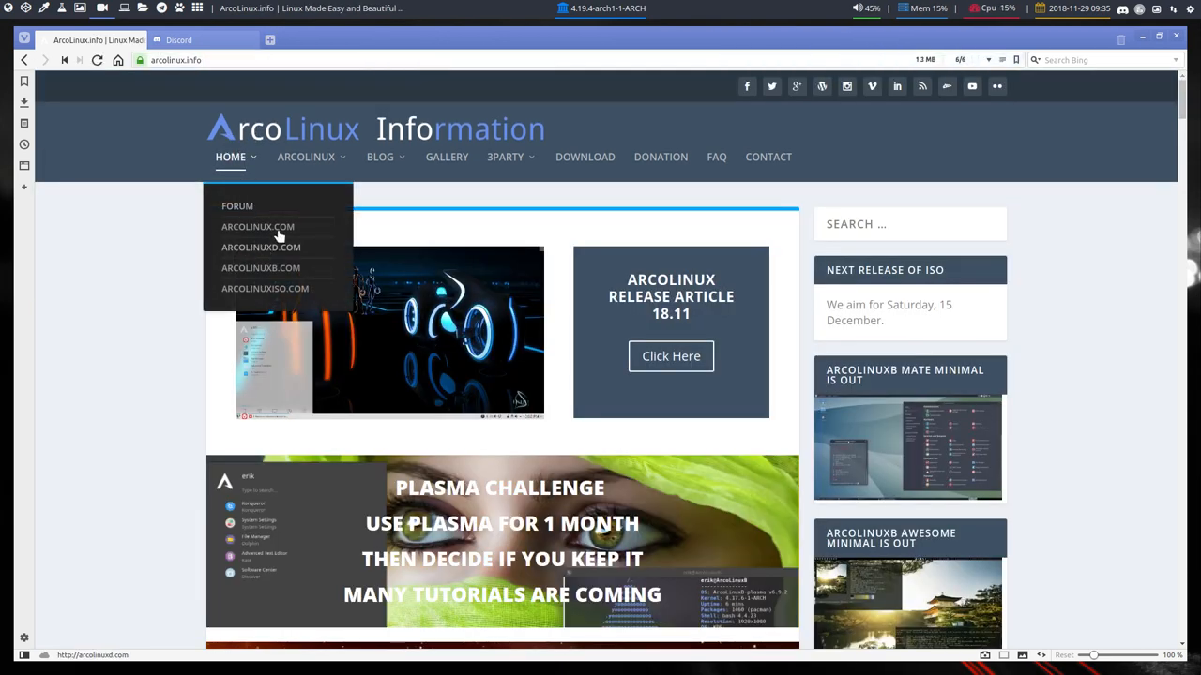
pyautogui.click(257, 226)
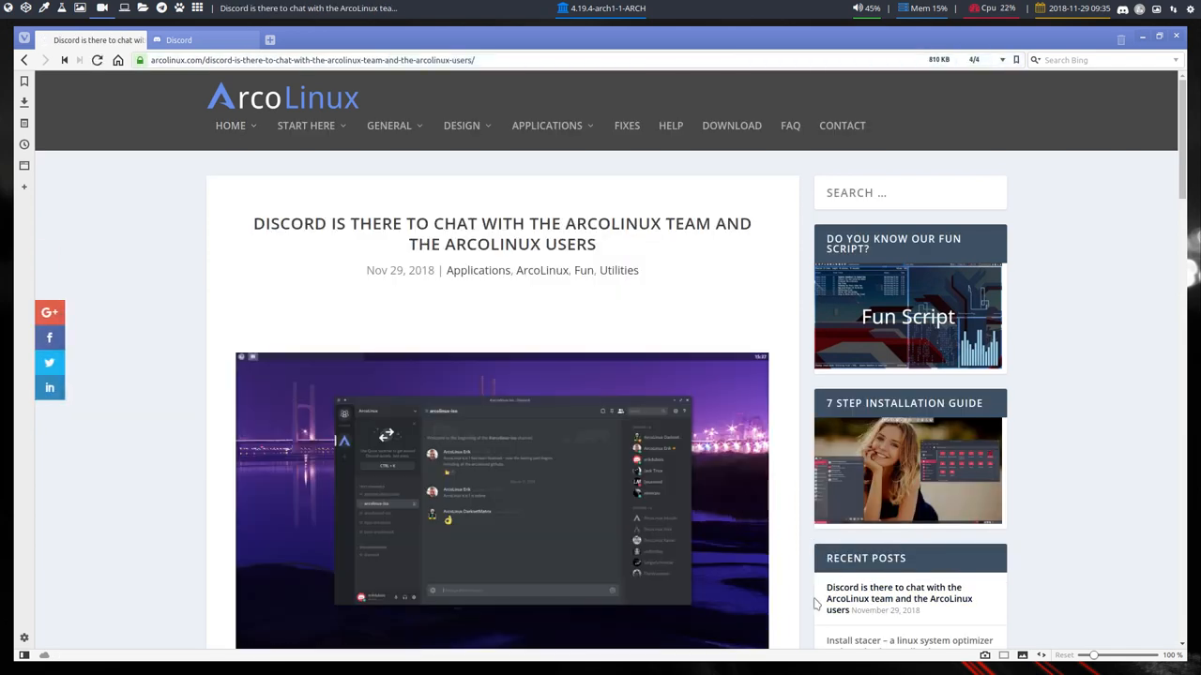
pyautogui.scroll(-3)
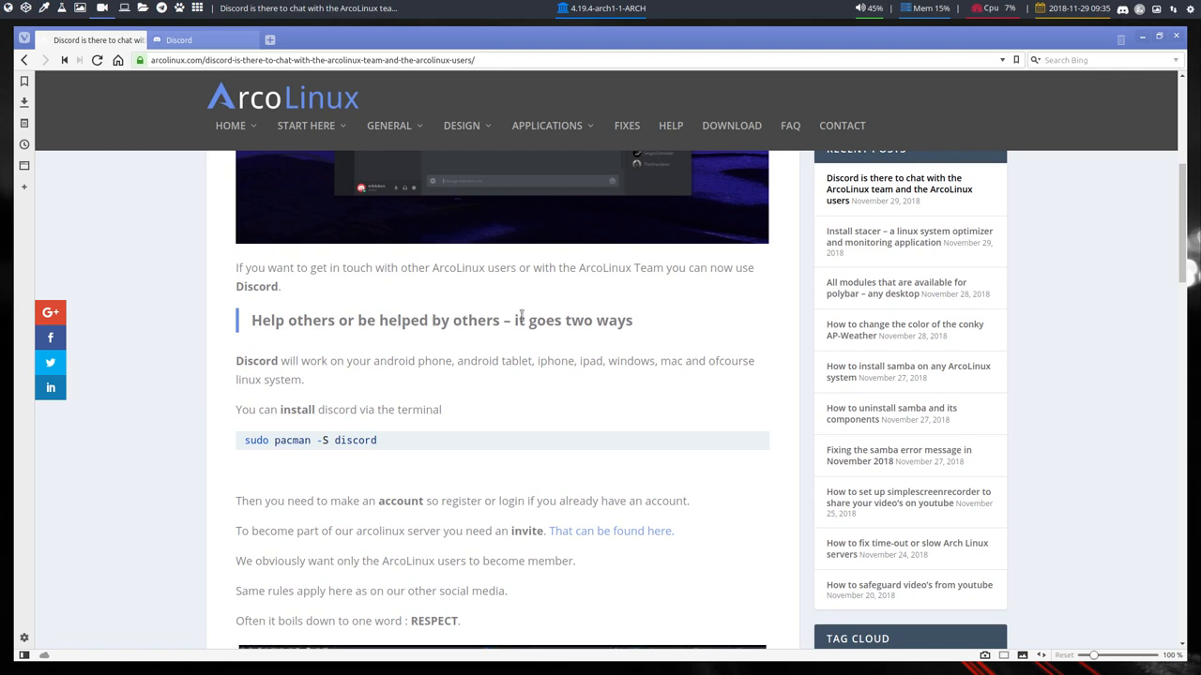
pyautogui.moveTo(529, 361)
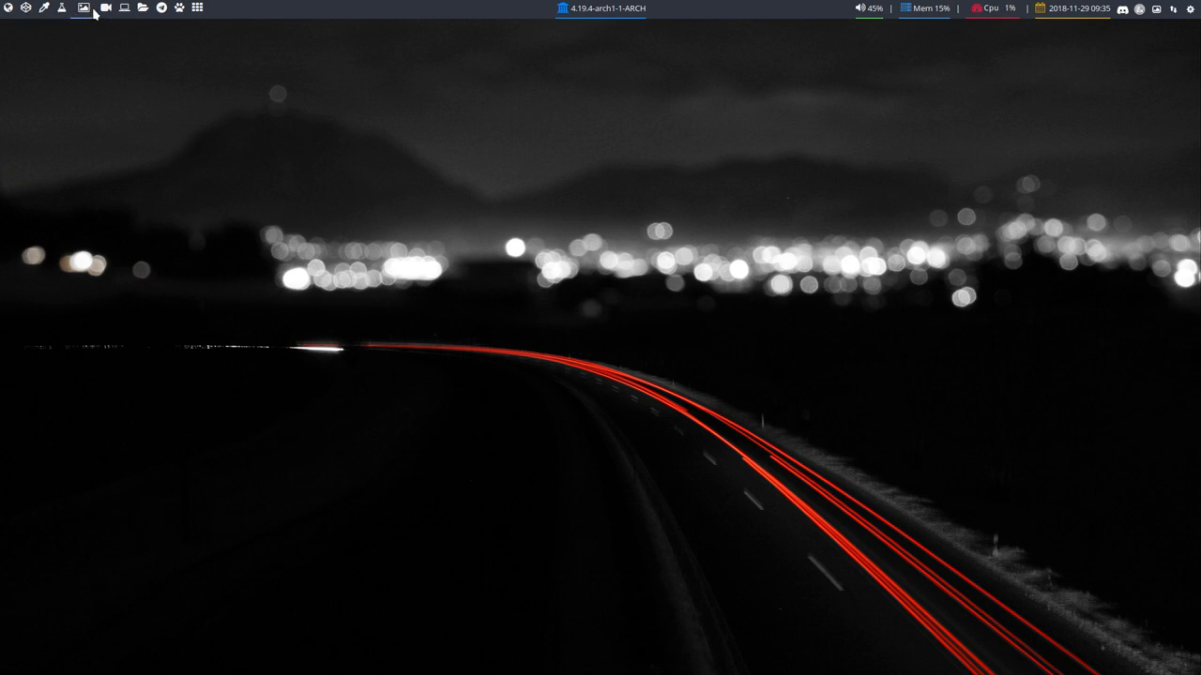
# Launch Discord from the panel and log in to reach the ArcoLinux general-discussion channel
pyautogui.click(84, 8)
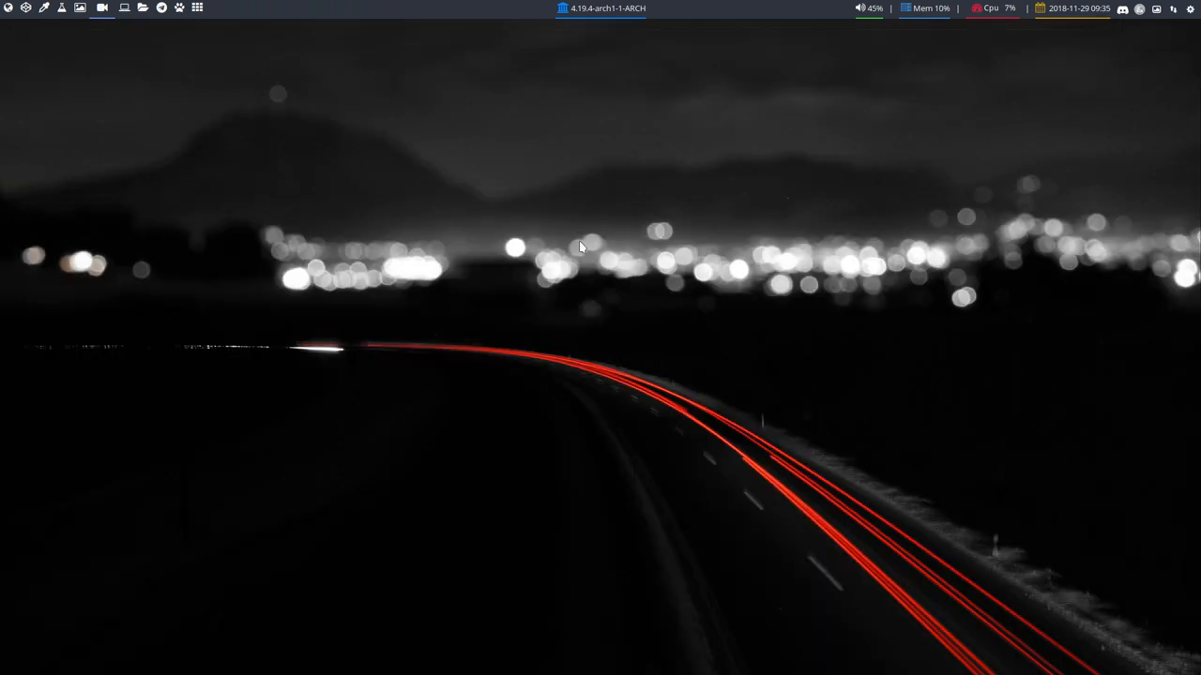
pyautogui.moveTo(119, 17)
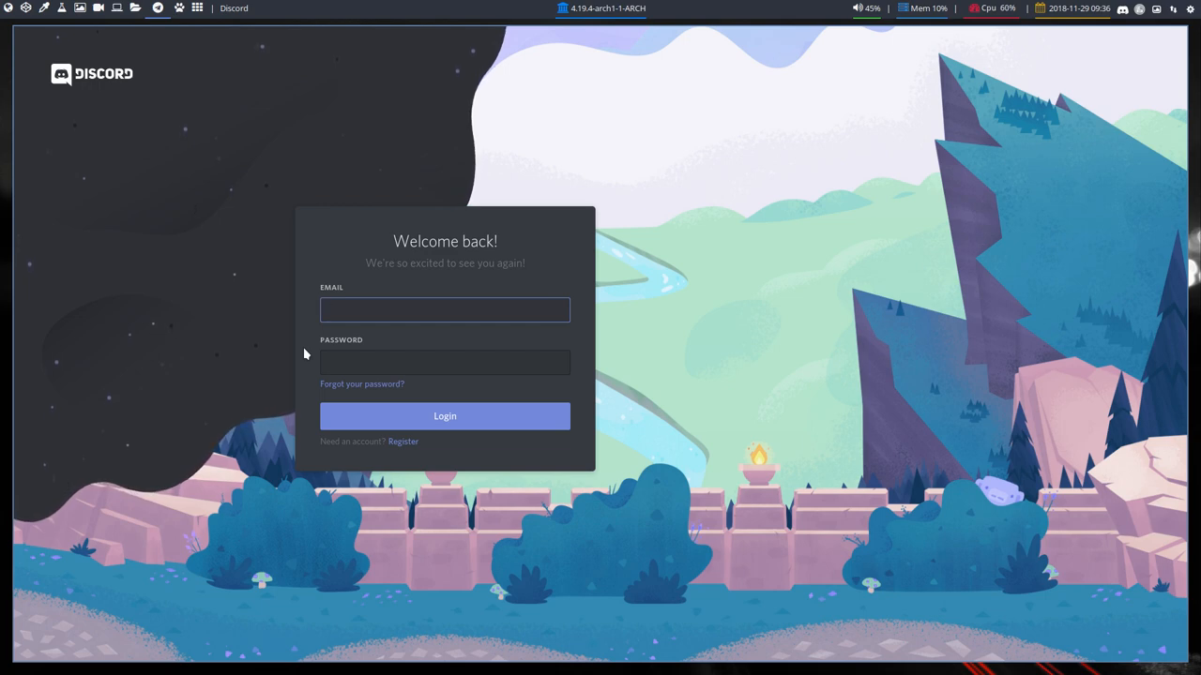
pyautogui.click(445, 416)
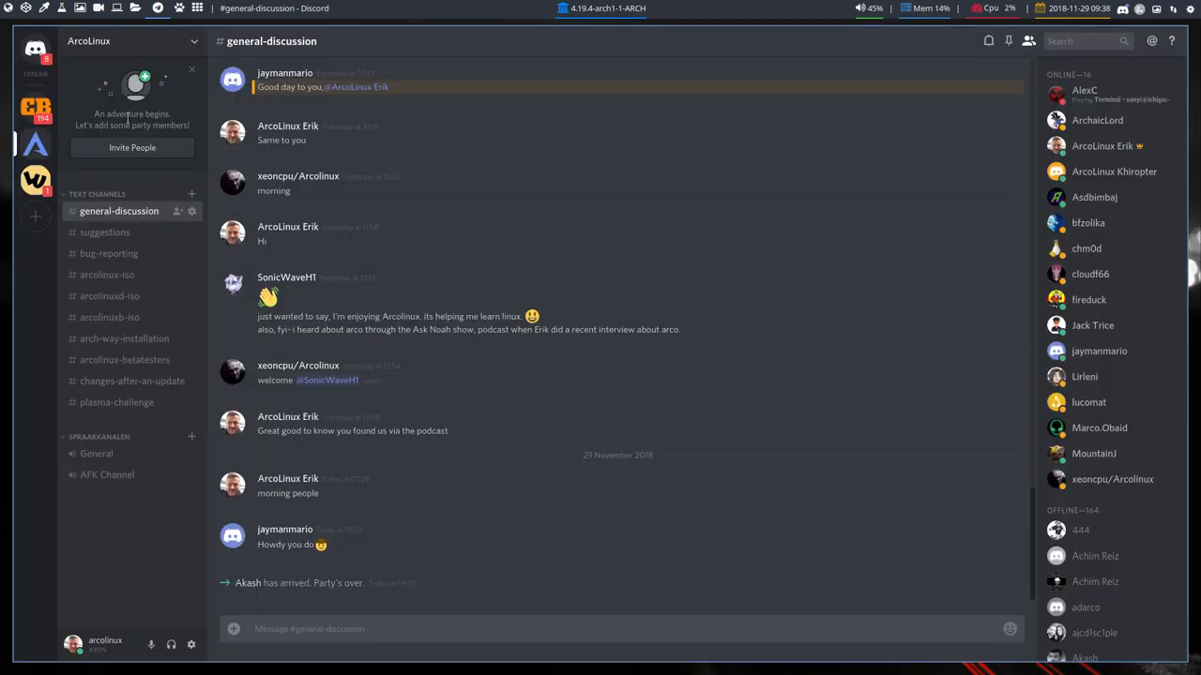
pyautogui.moveTo(35, 145)
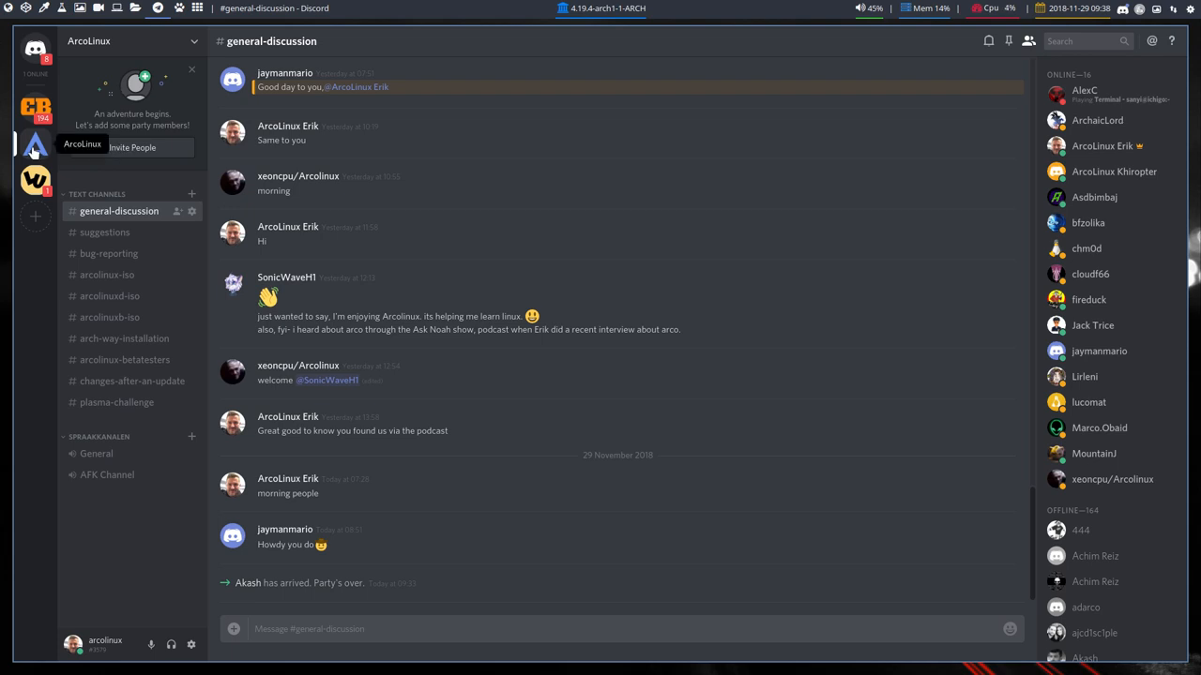
pyautogui.moveTo(34, 106)
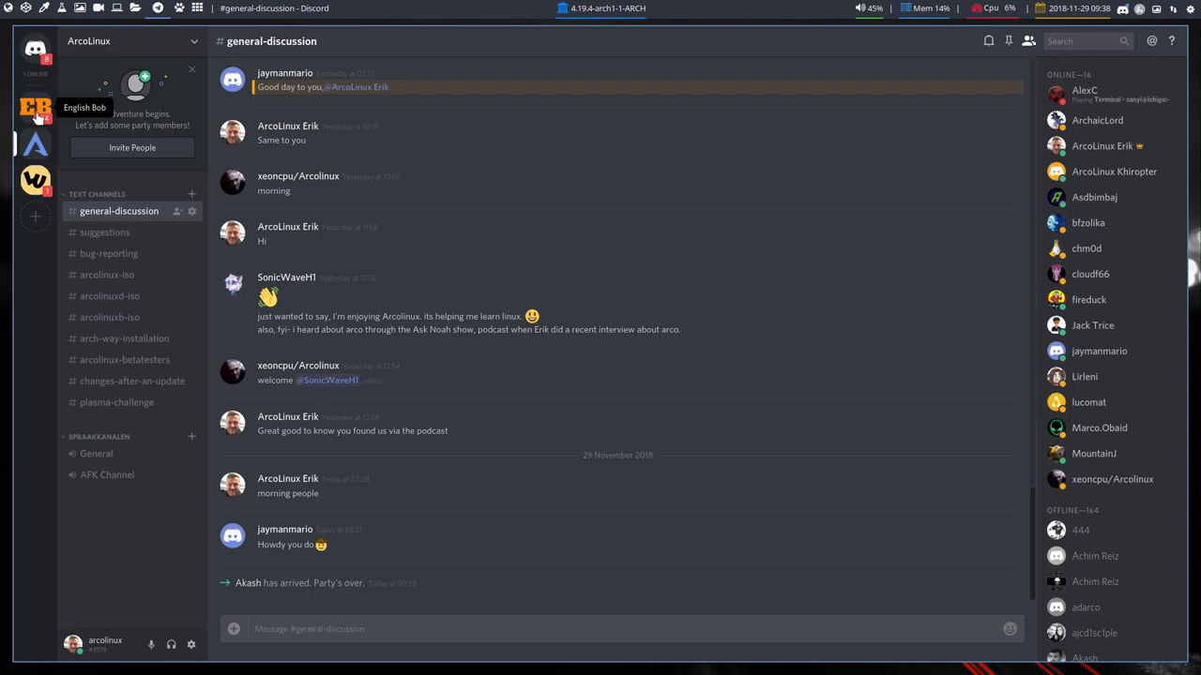
pyautogui.moveTo(35, 217)
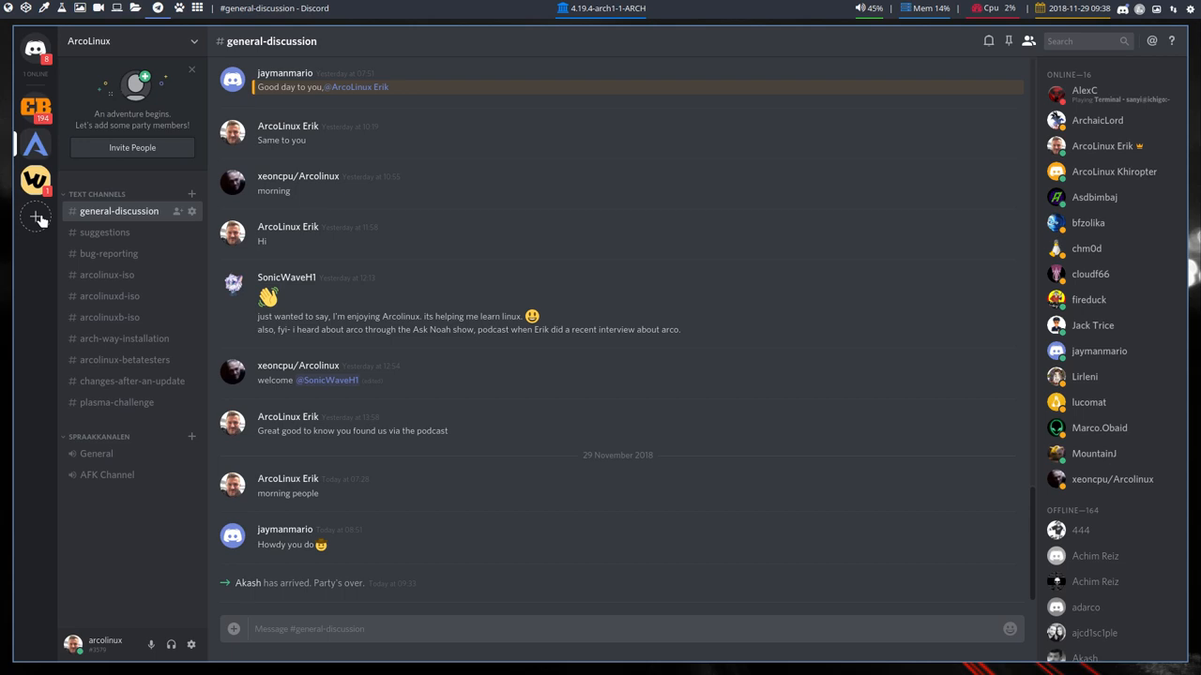
pyautogui.moveTo(36, 147)
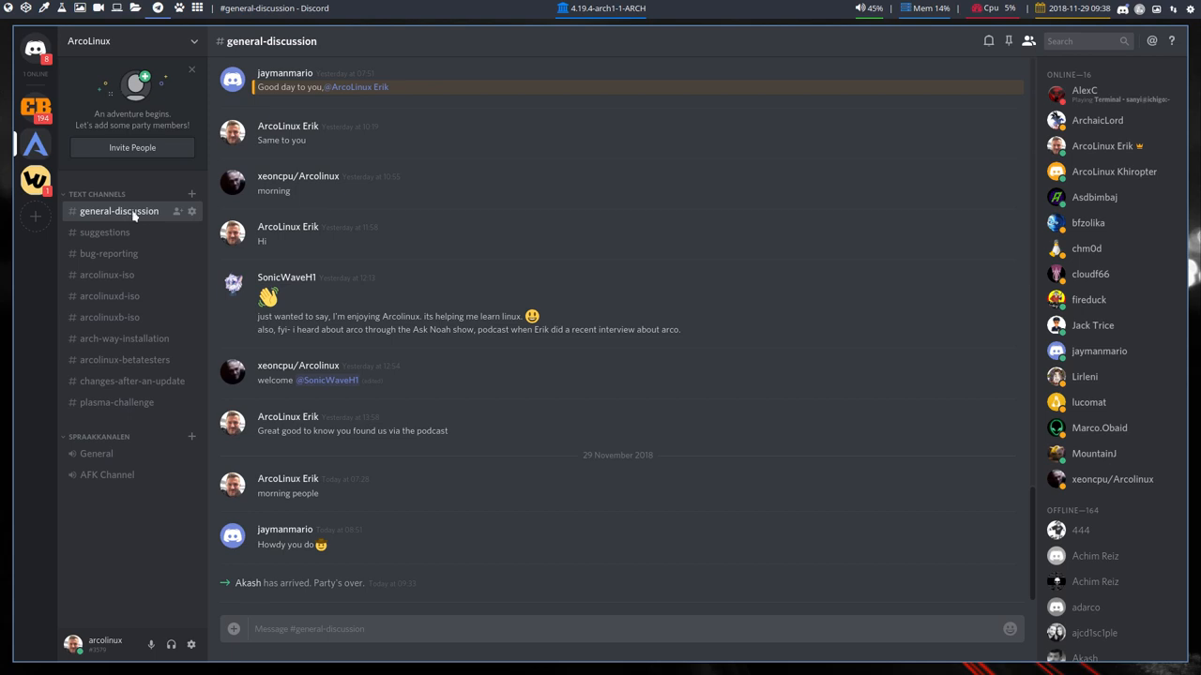
pyautogui.moveTo(122, 231)
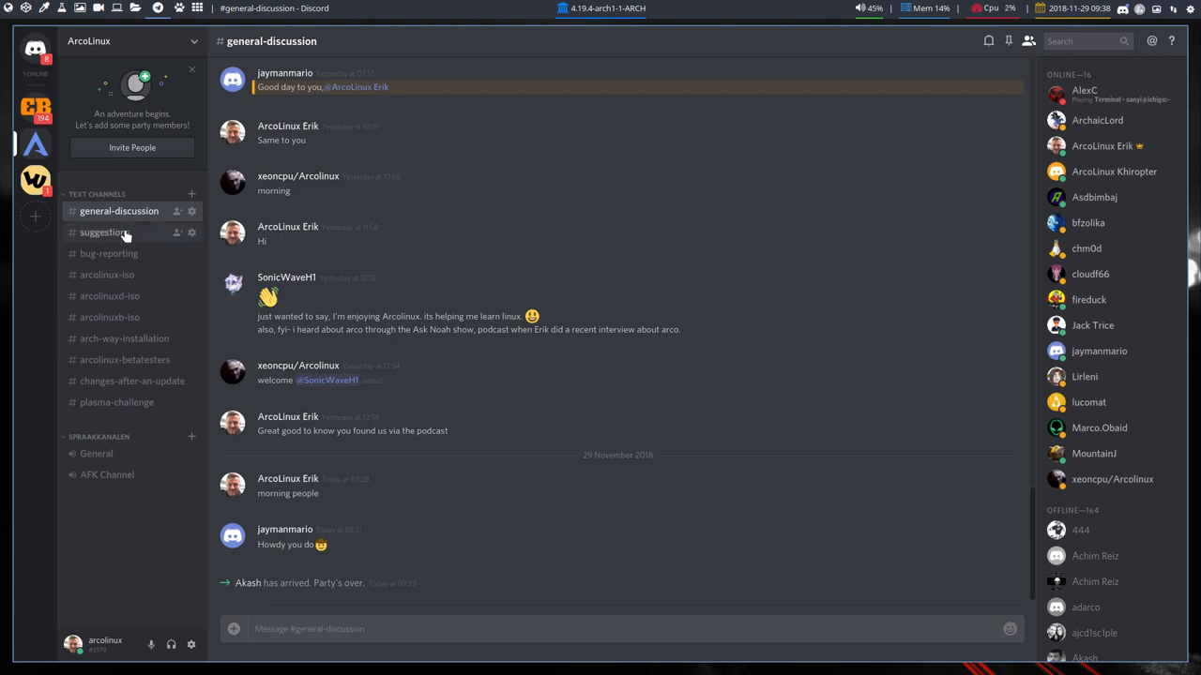
# Browse the ArcoLinux sidebar channels from suggestions down to plasma-challenge
pyautogui.click(104, 232)
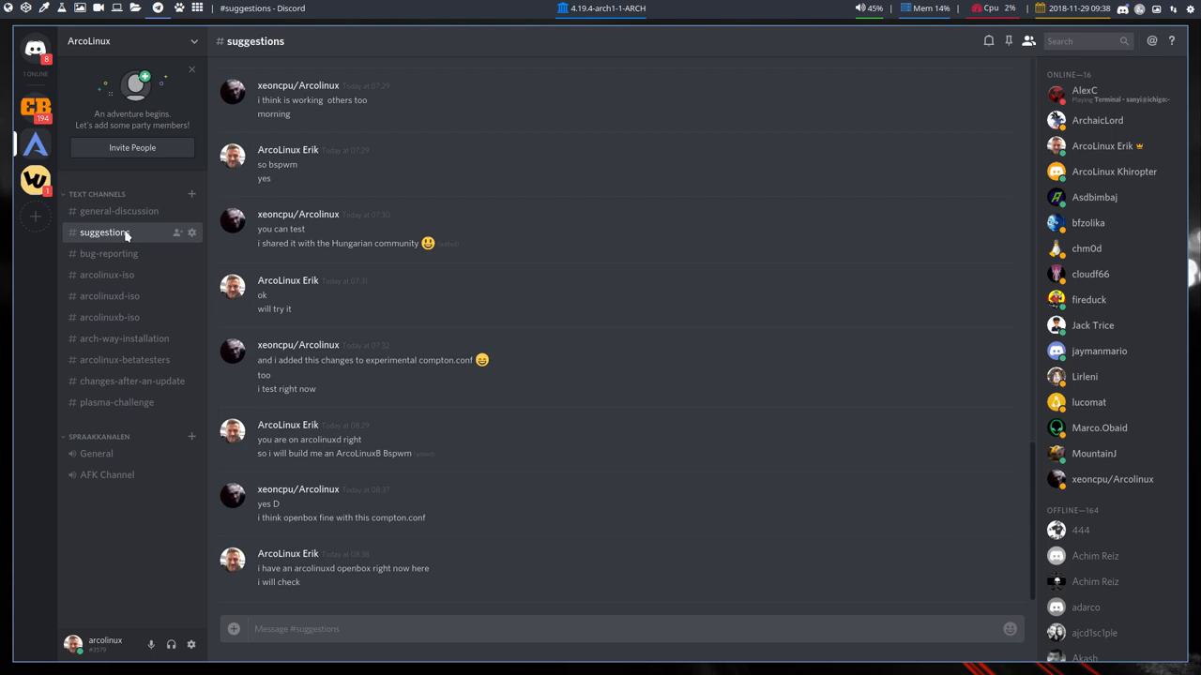
pyautogui.click(108, 253)
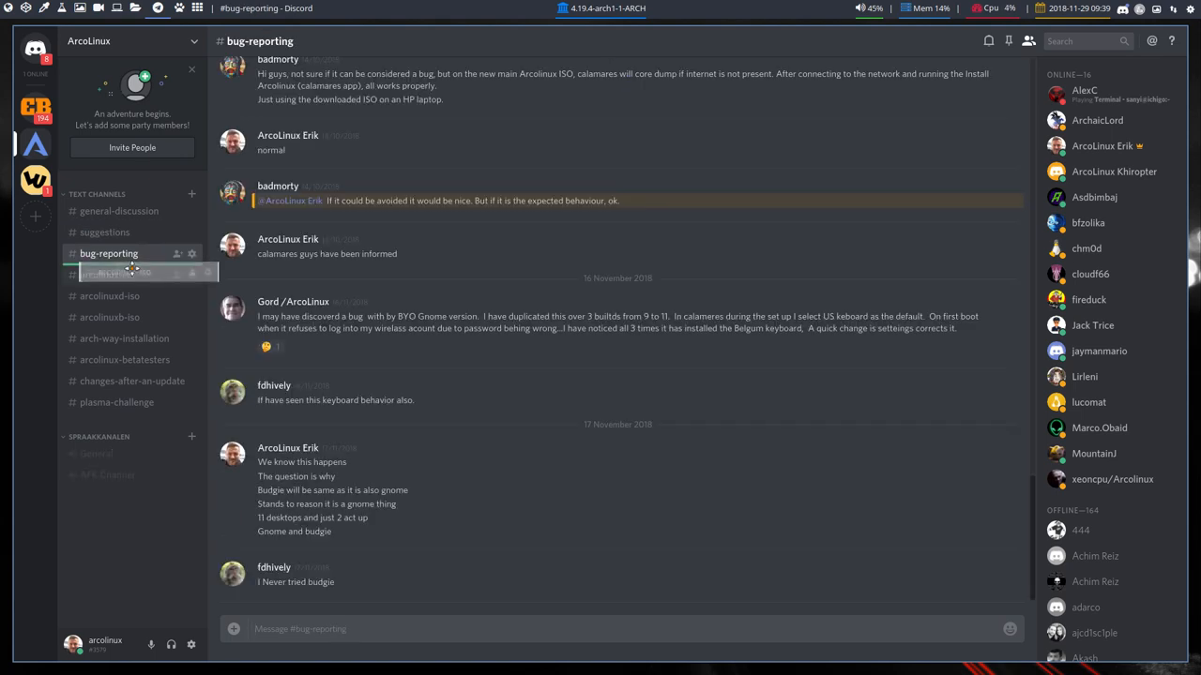
pyautogui.click(107, 273)
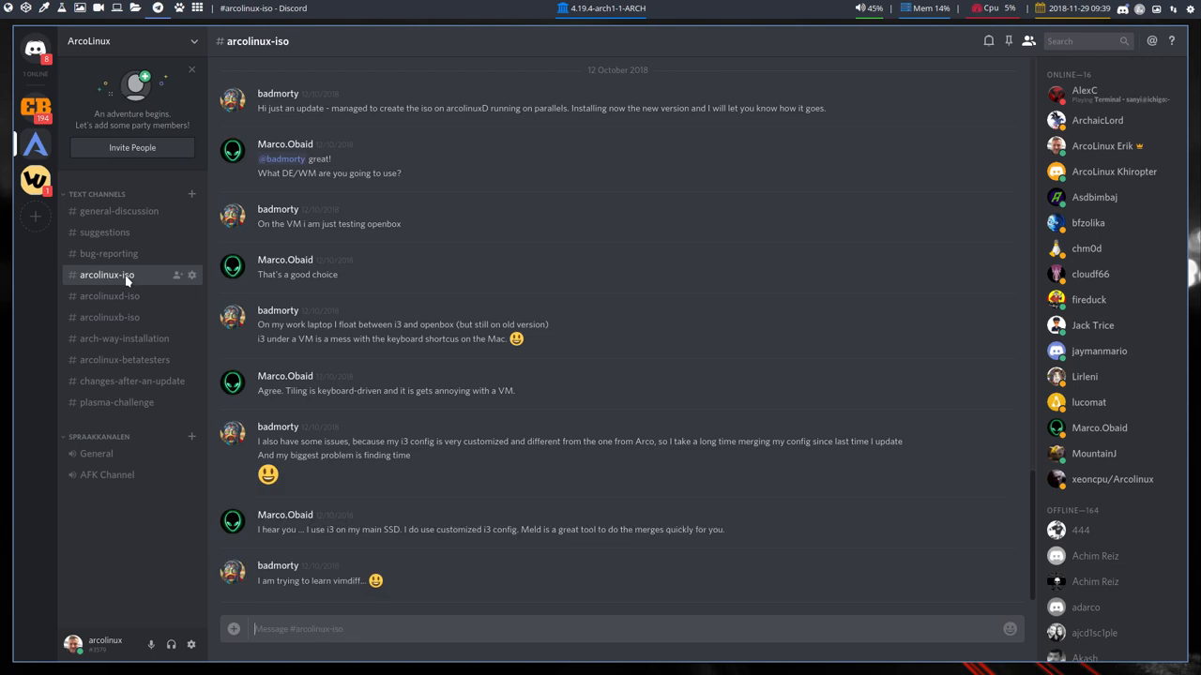
pyautogui.moveTo(113, 297)
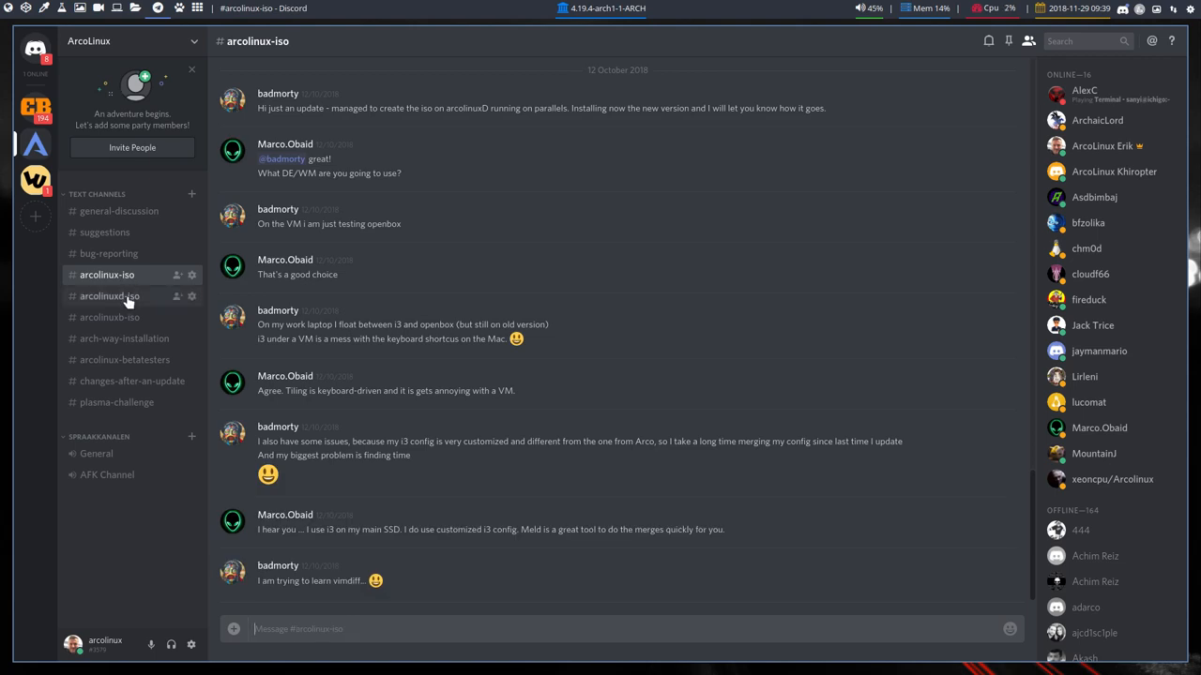
pyautogui.click(113, 296)
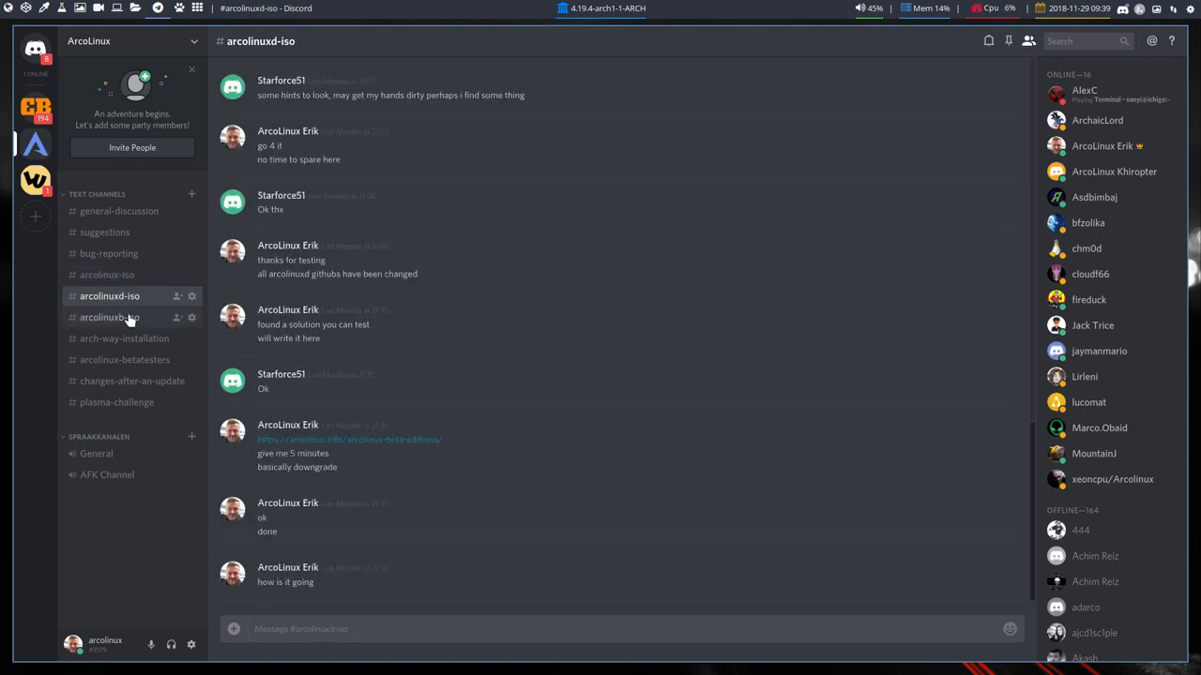
pyautogui.click(125, 339)
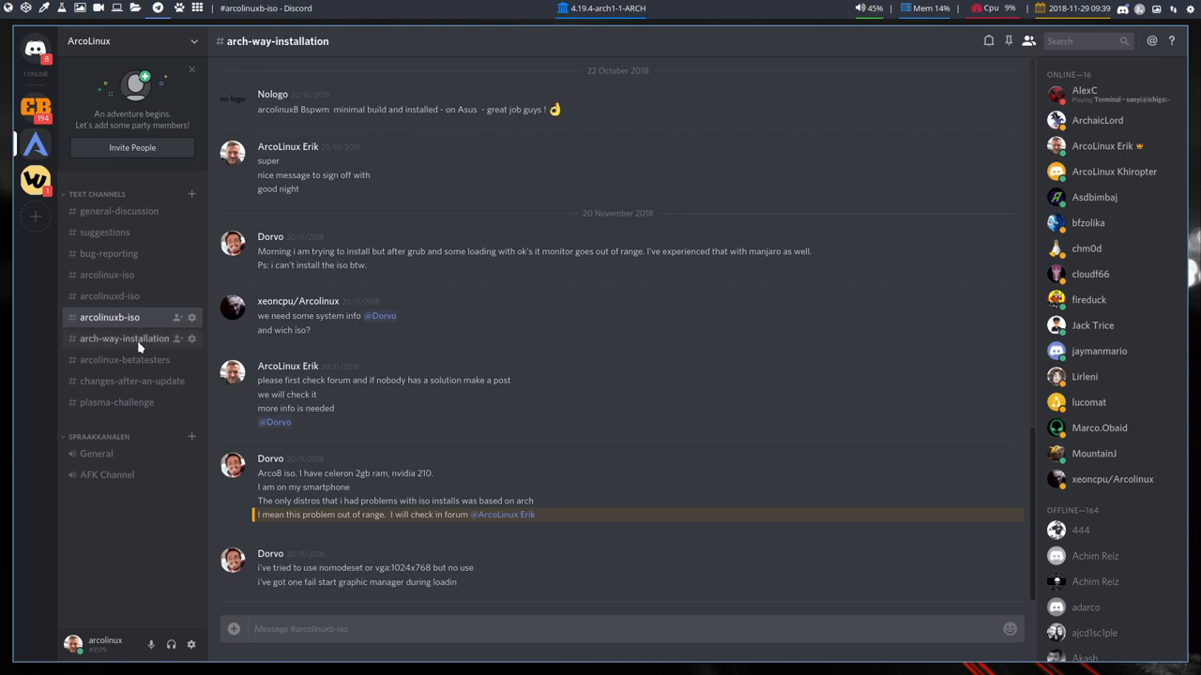
pyautogui.click(124, 338)
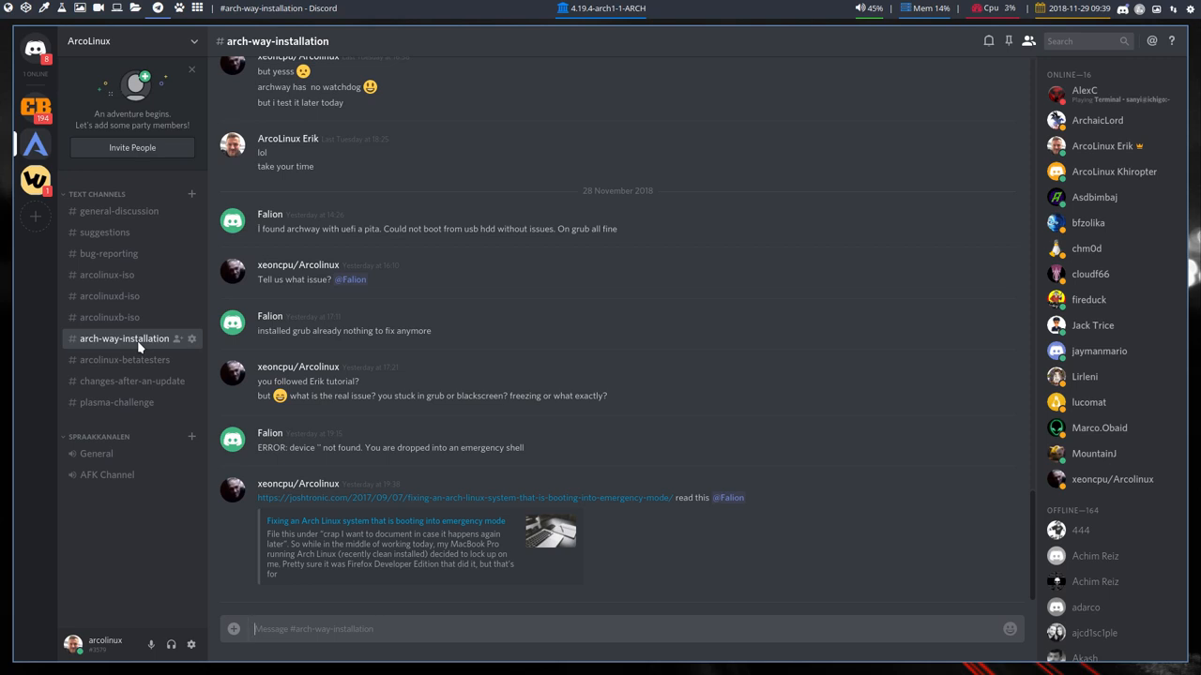
pyautogui.click(127, 359)
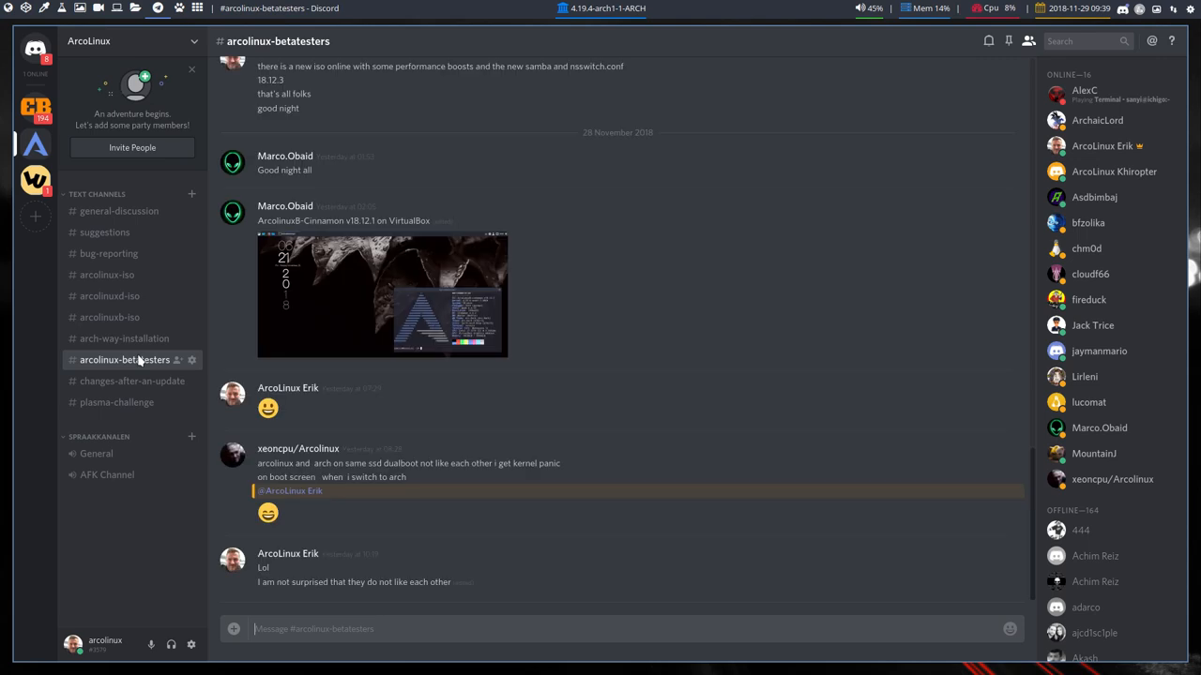
pyautogui.moveTo(122, 387)
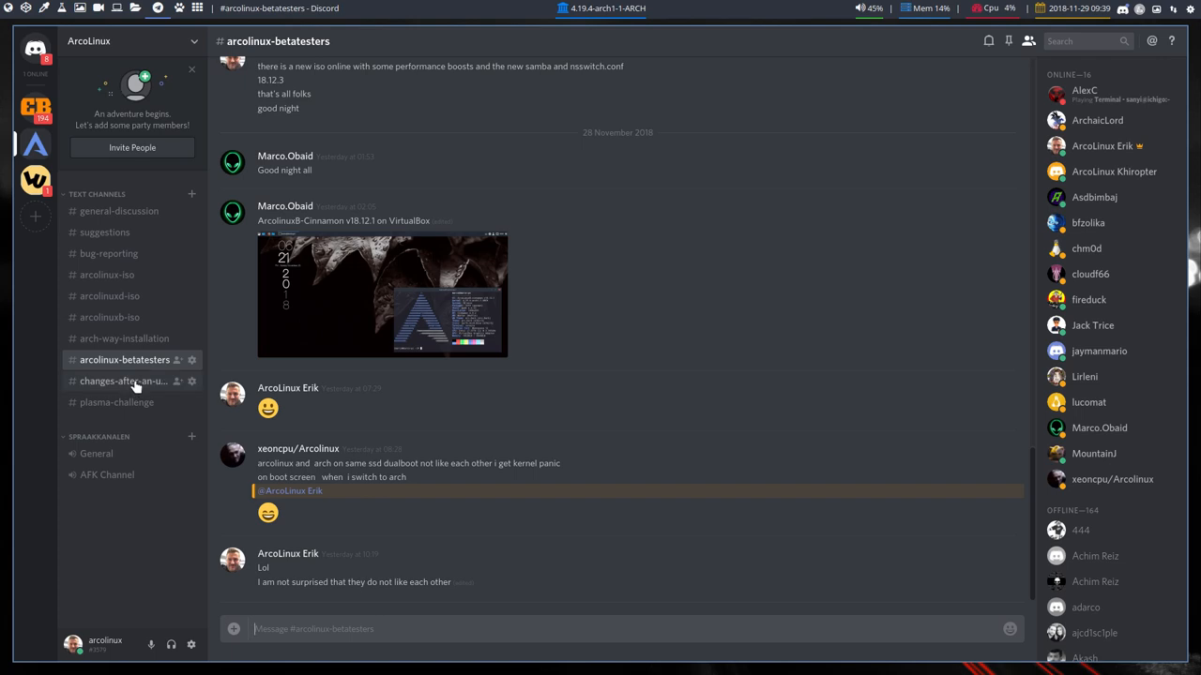
pyautogui.click(120, 381)
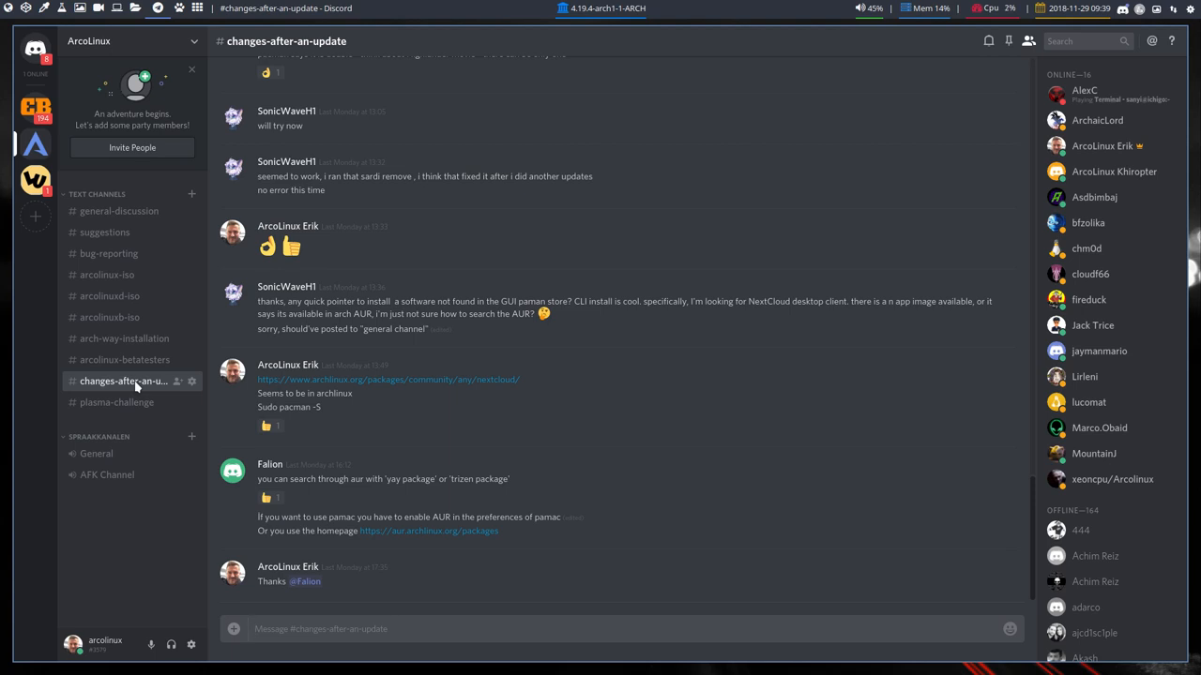
pyautogui.click(117, 402)
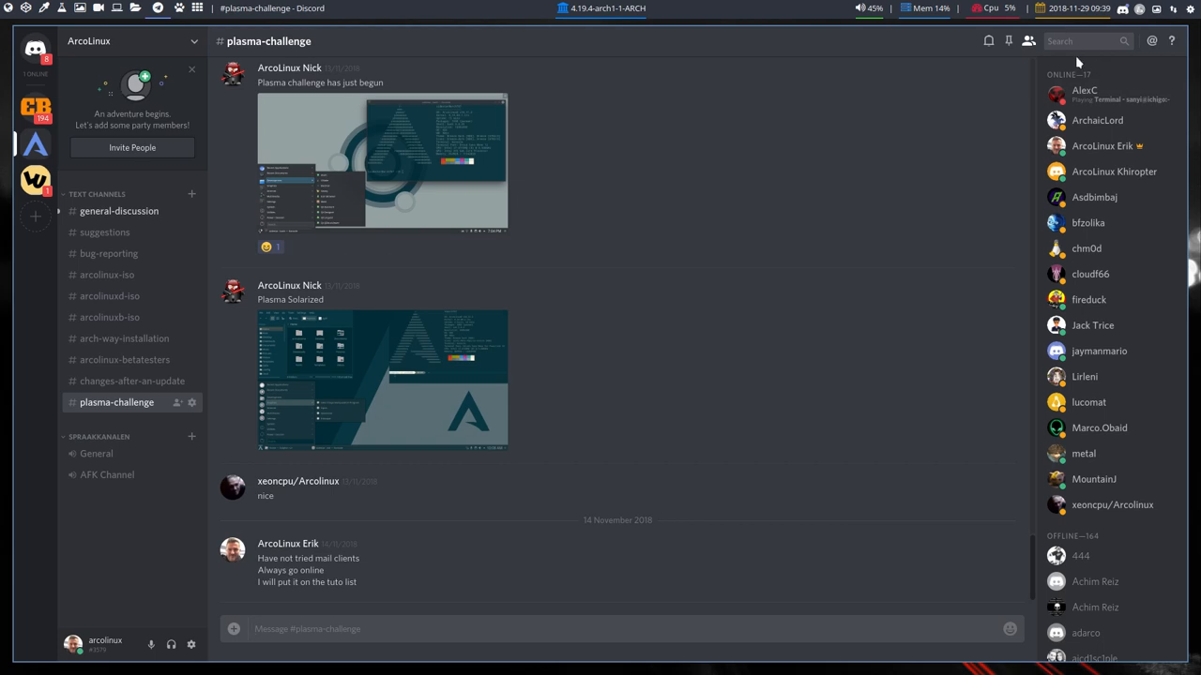
pyautogui.moveTo(1126, 13)
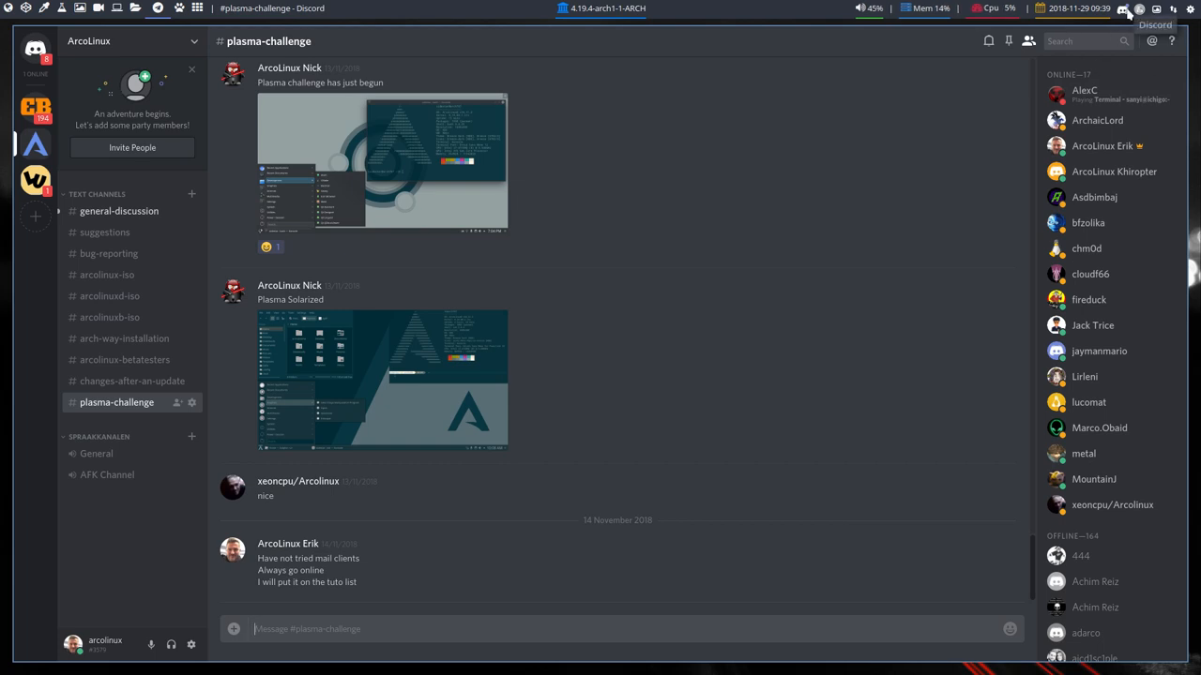
pyautogui.moveTo(593, 245)
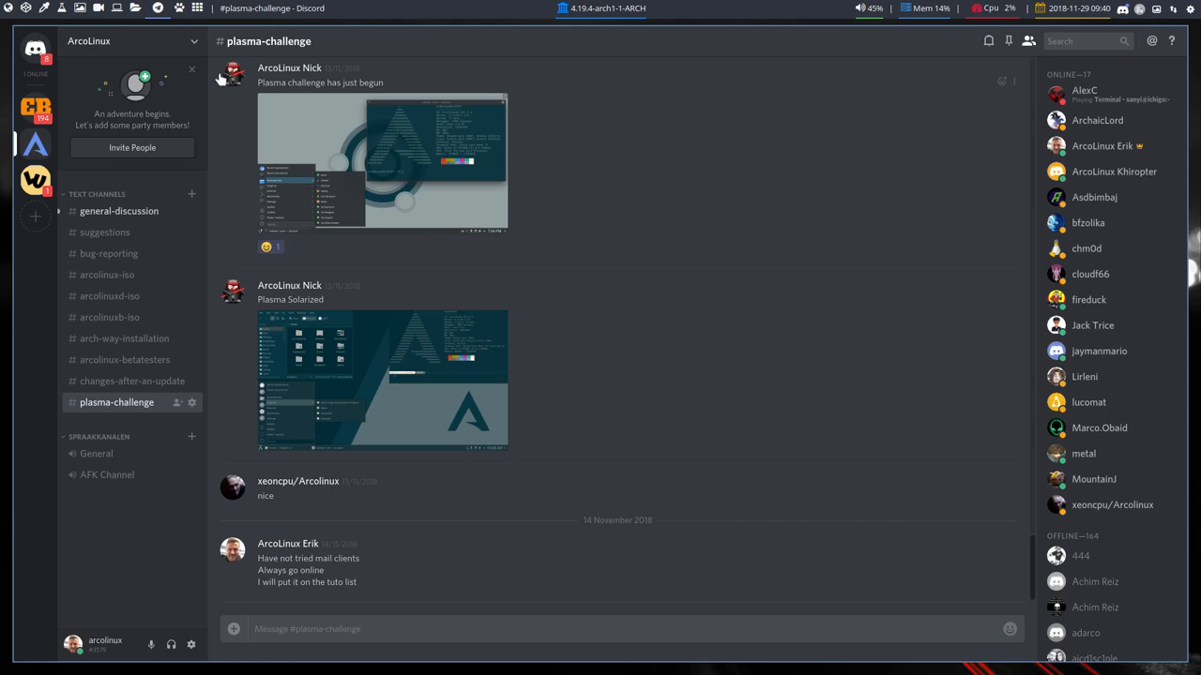
pyautogui.press('ctrl+alt+t')
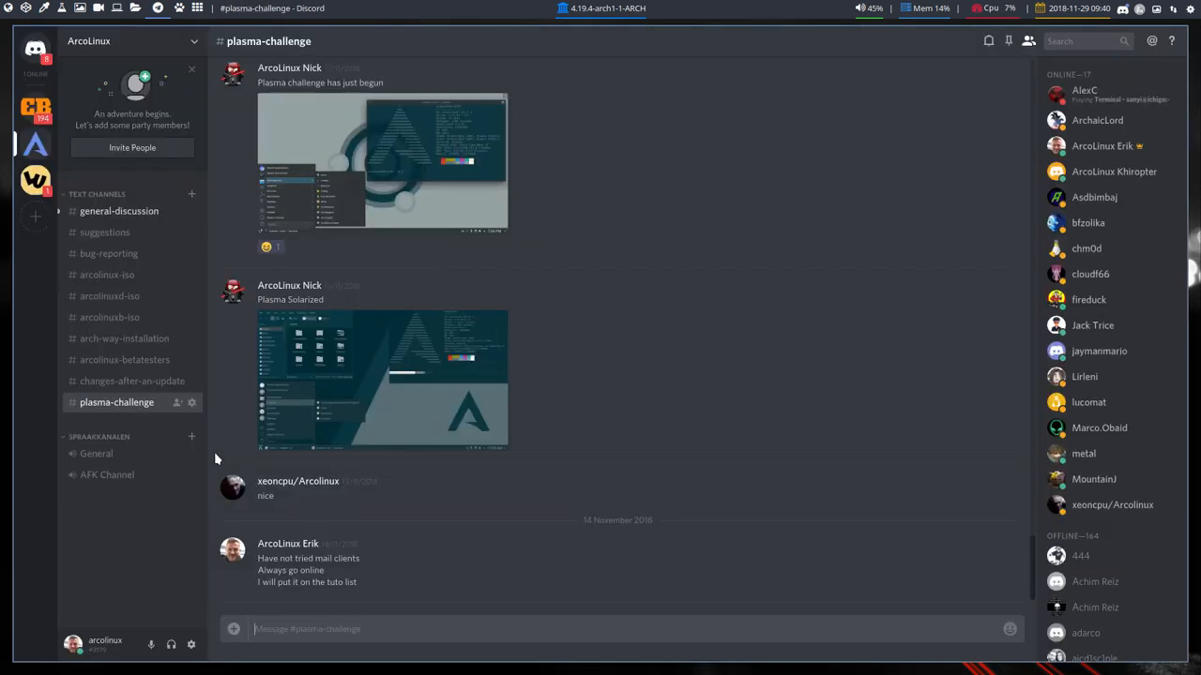
pyautogui.moveTo(139, 339)
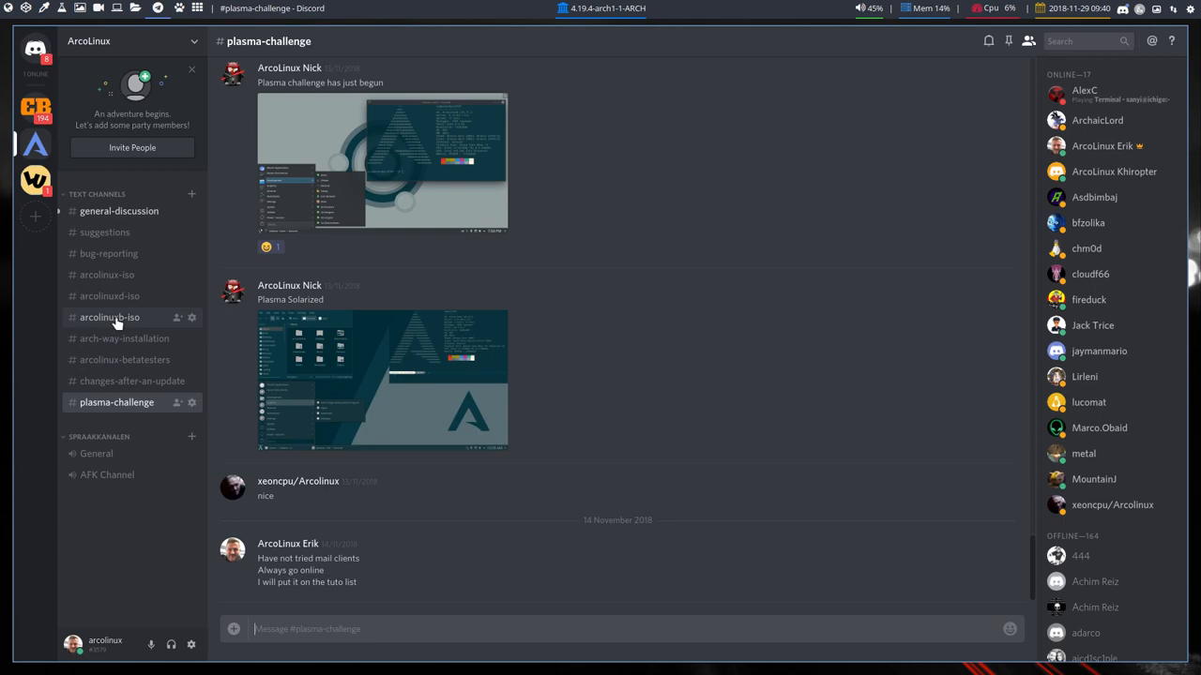
pyautogui.moveTo(113, 242)
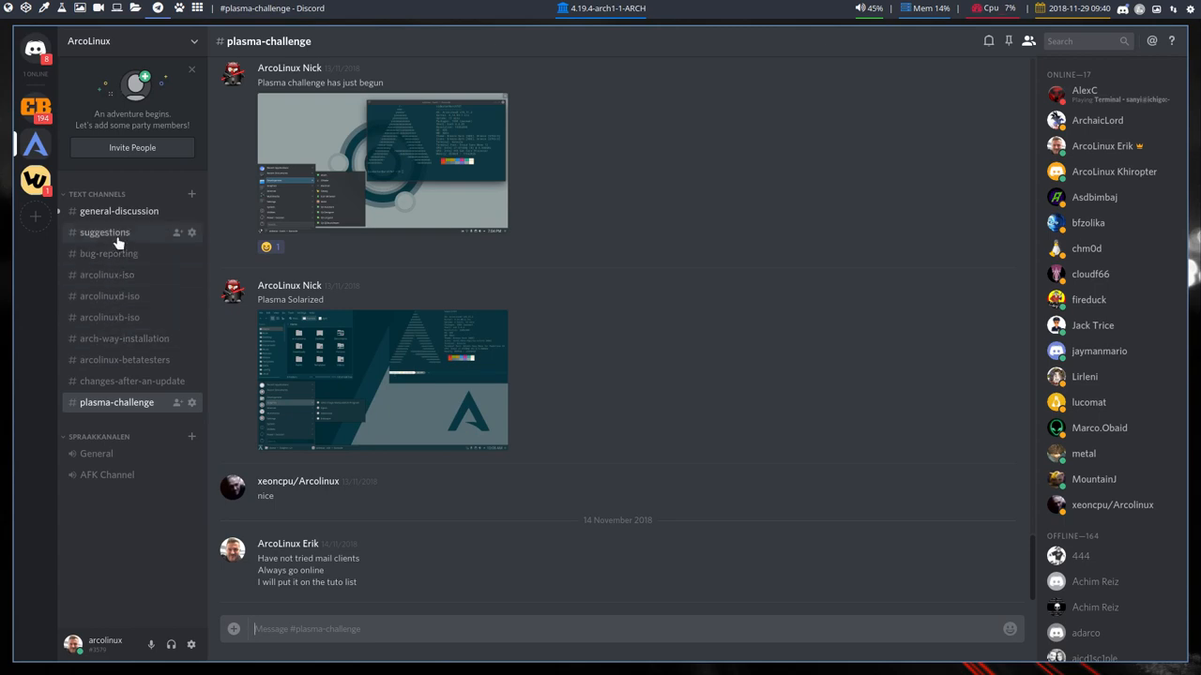
# Scroll the suggestions channel down to the shared compton.conf post
pyautogui.click(106, 232)
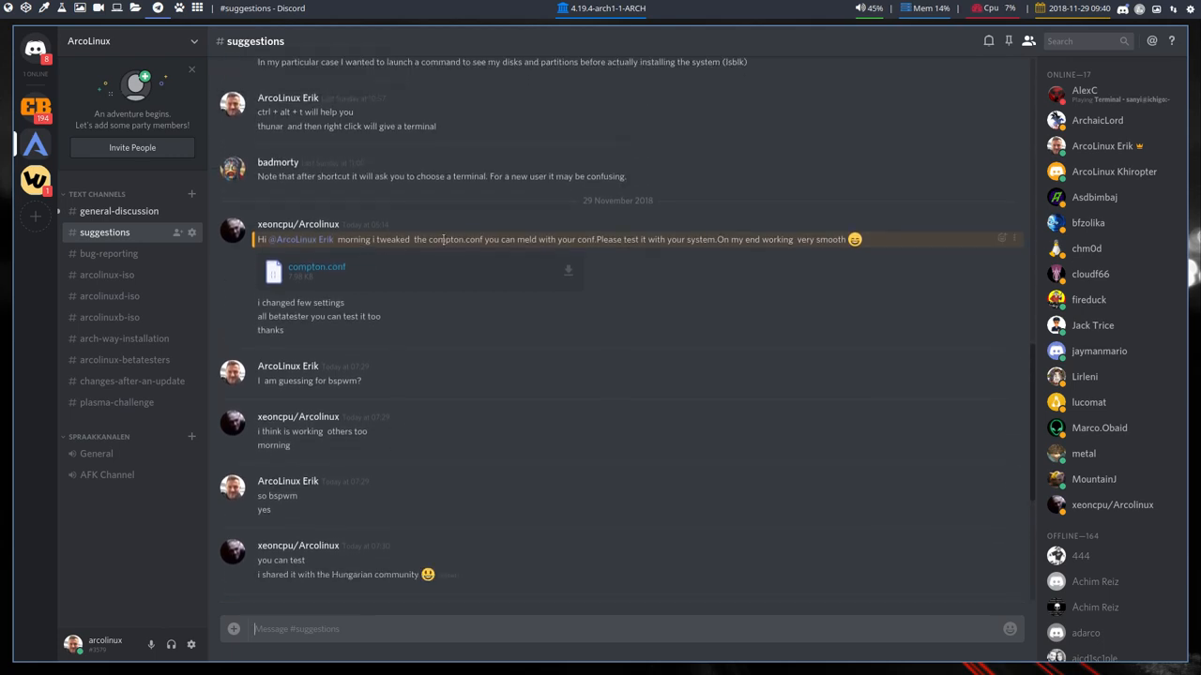
pyautogui.scroll(-3)
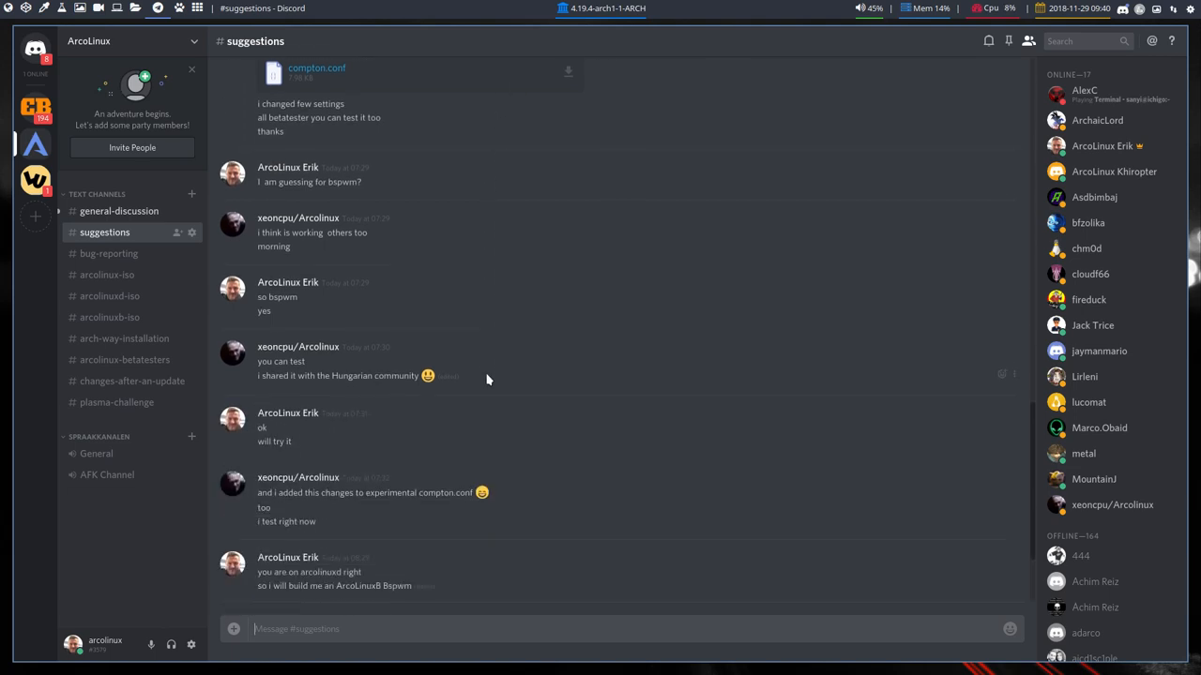
pyautogui.scroll(-3)
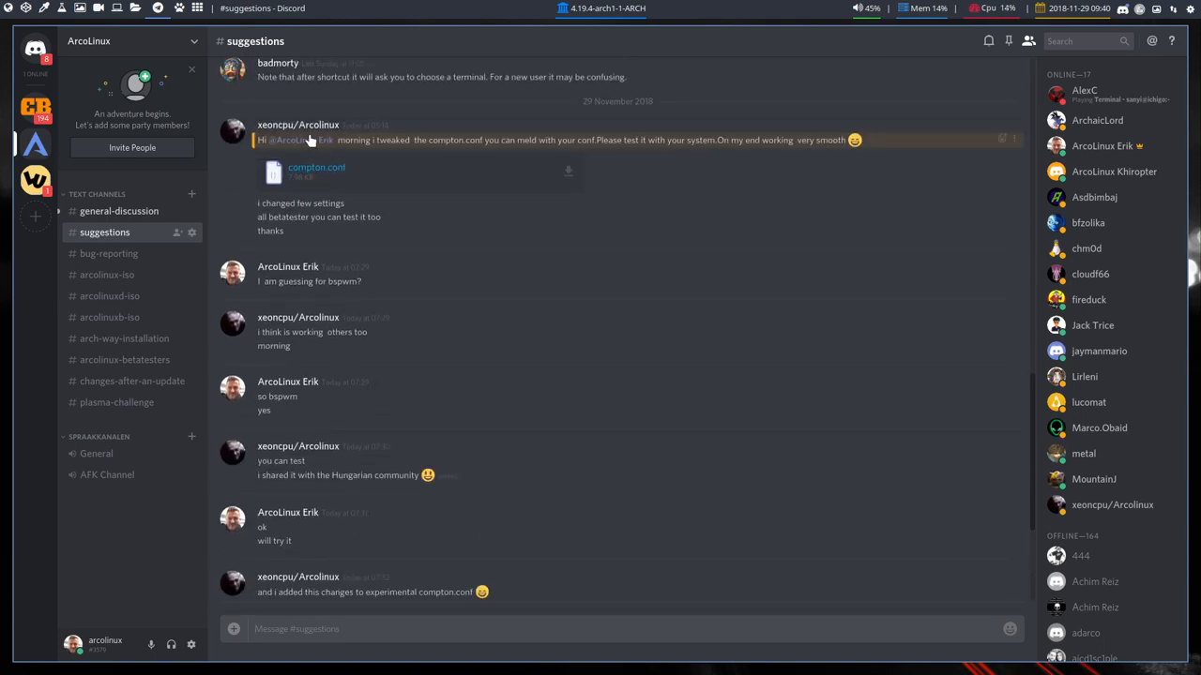
# Bring up the compton.conf poster's profile card and begin a message 'you are on'
pyautogui.click(297, 125)
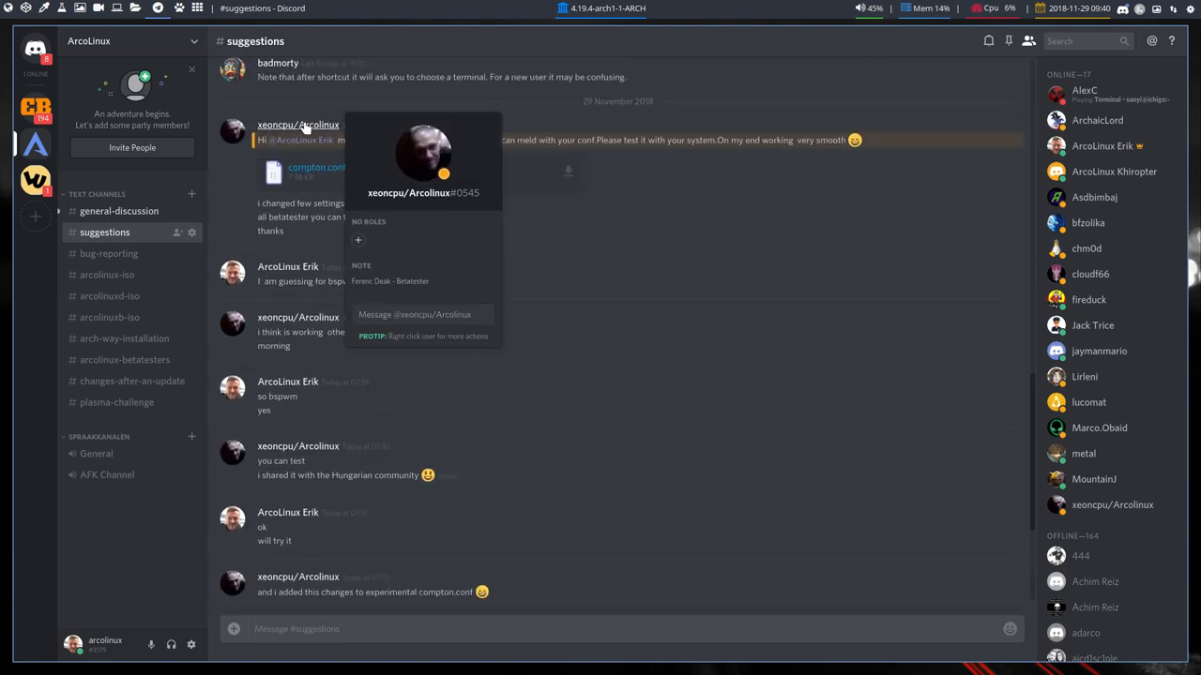
pyautogui.click(408, 282)
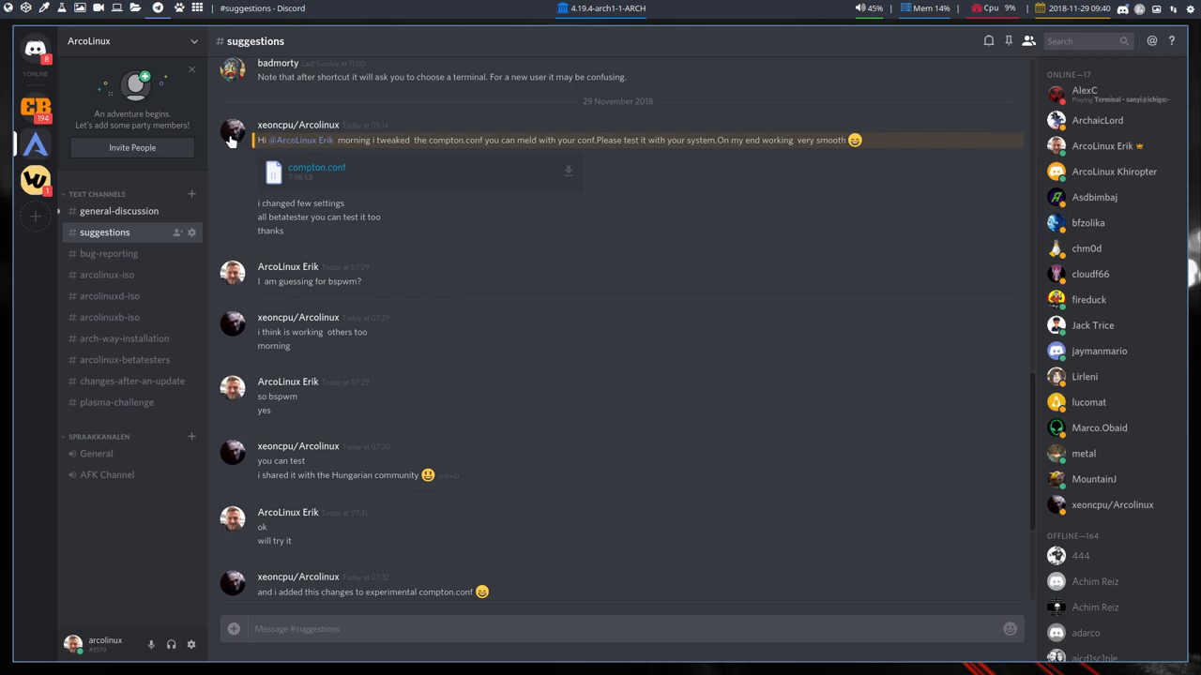
pyautogui.click(232, 131)
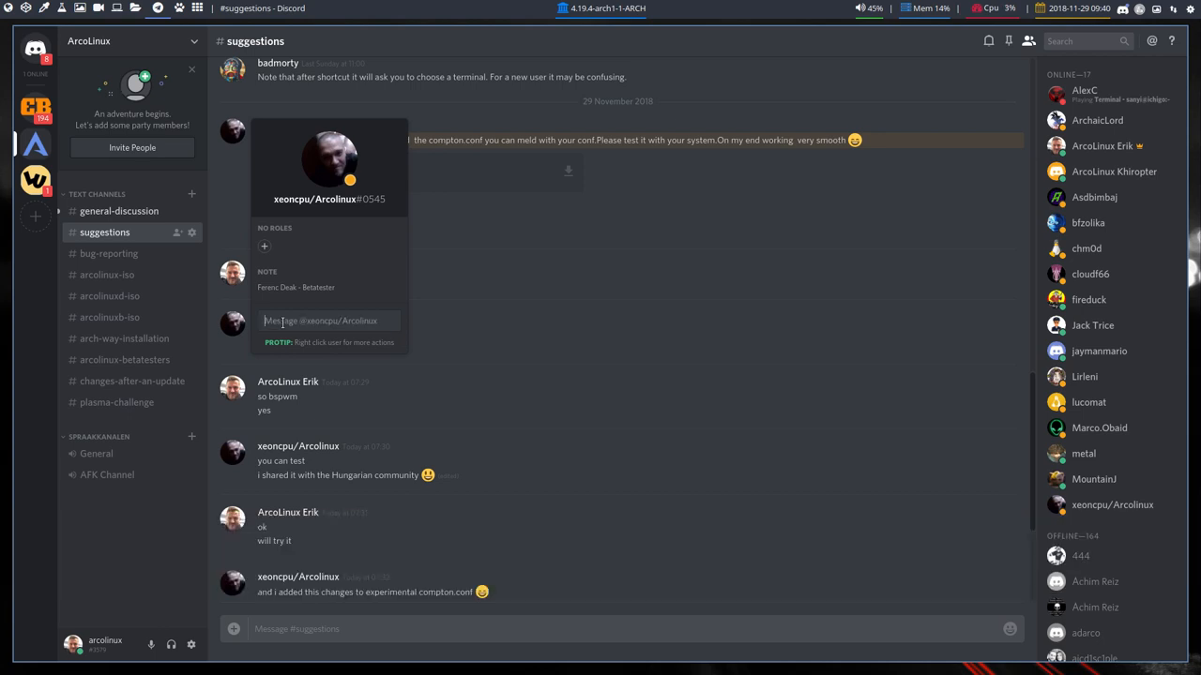
pyautogui.write('you are on')
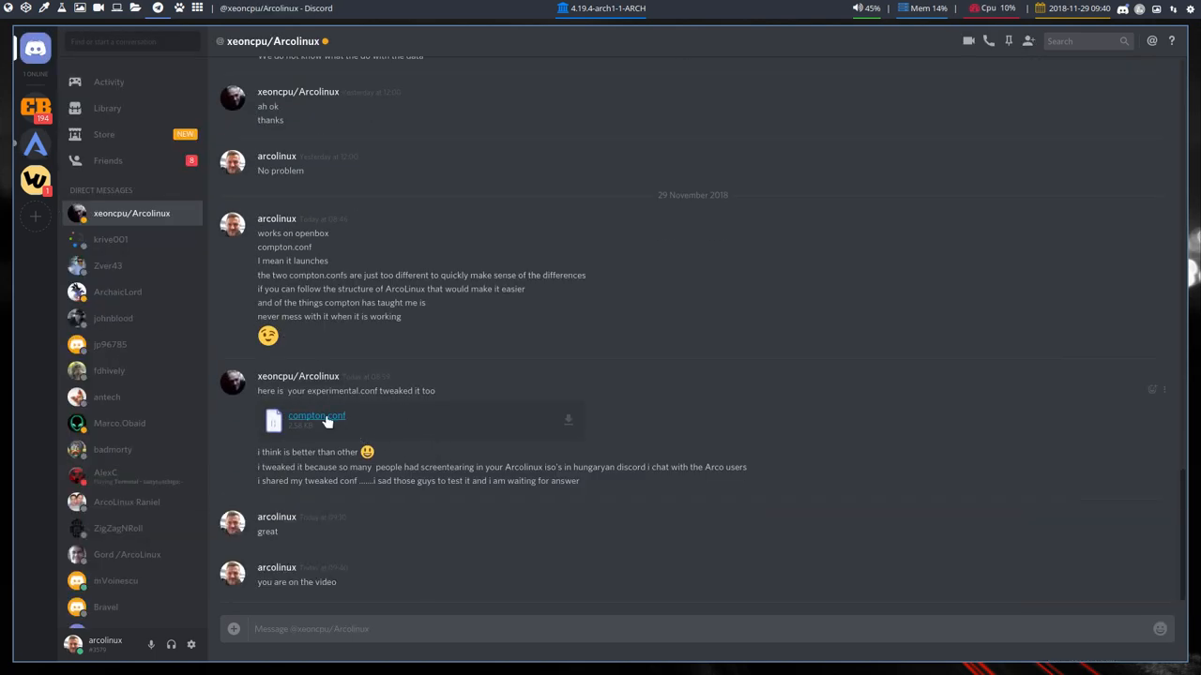
pyautogui.moveTo(309, 422)
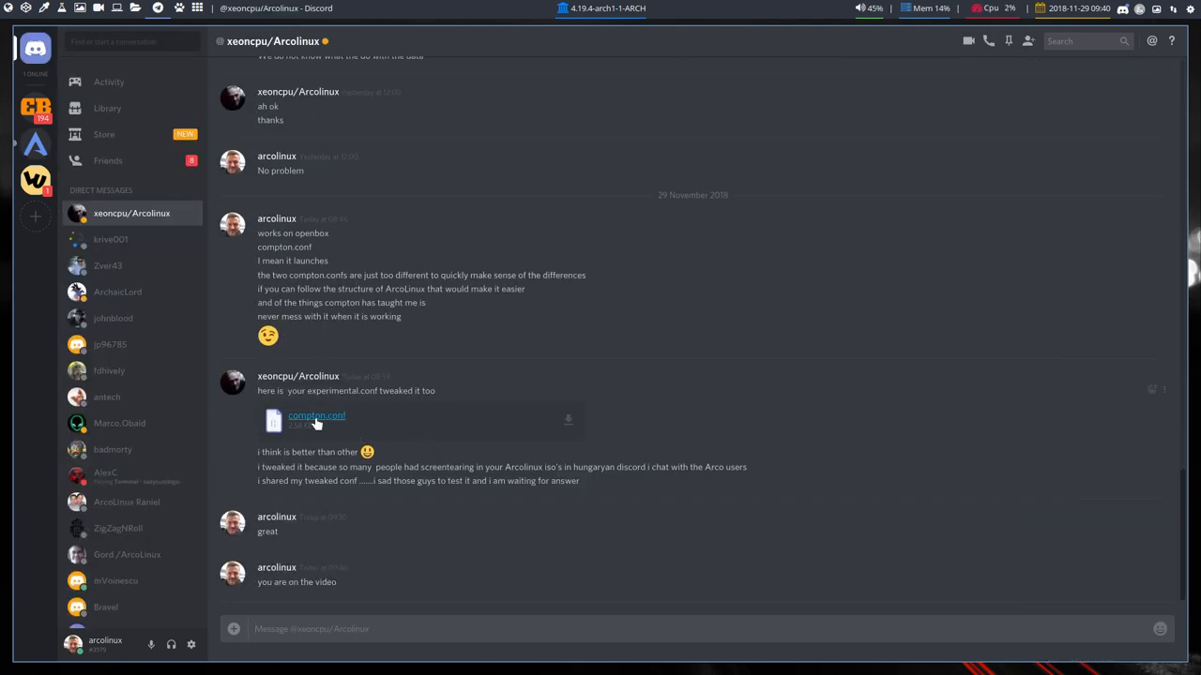
pyautogui.moveTo(324, 422)
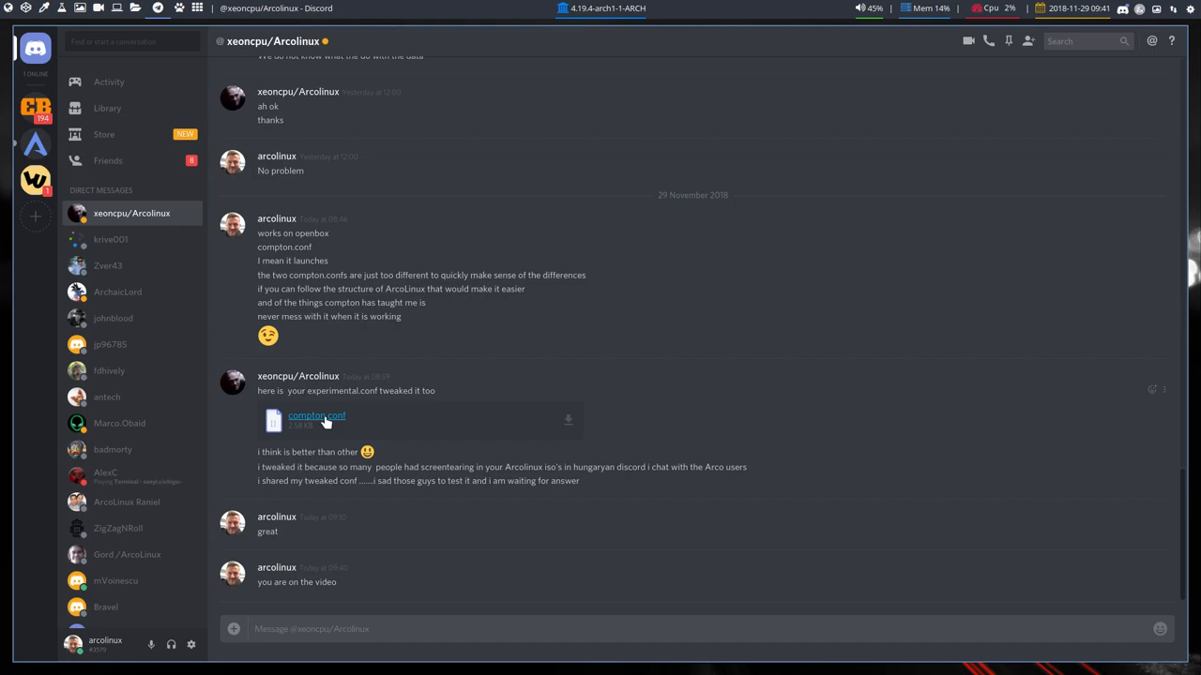
# Download the attached compton.conf and save it via the browser prompt
pyautogui.click(317, 415)
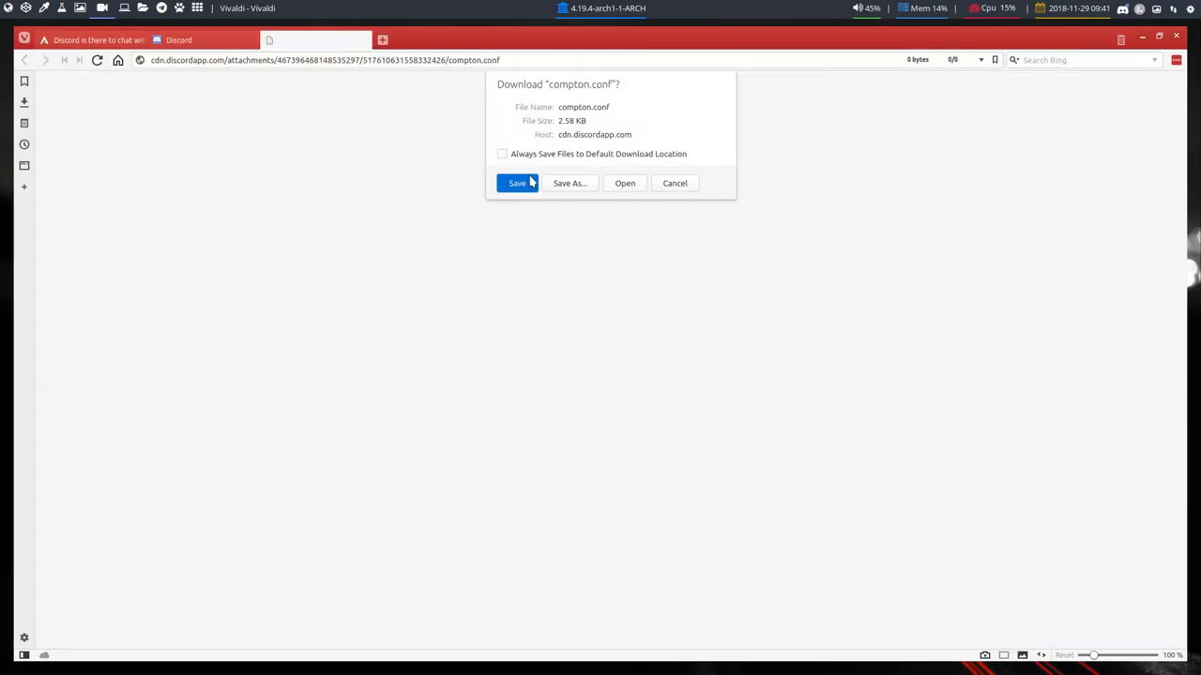
pyautogui.click(518, 183)
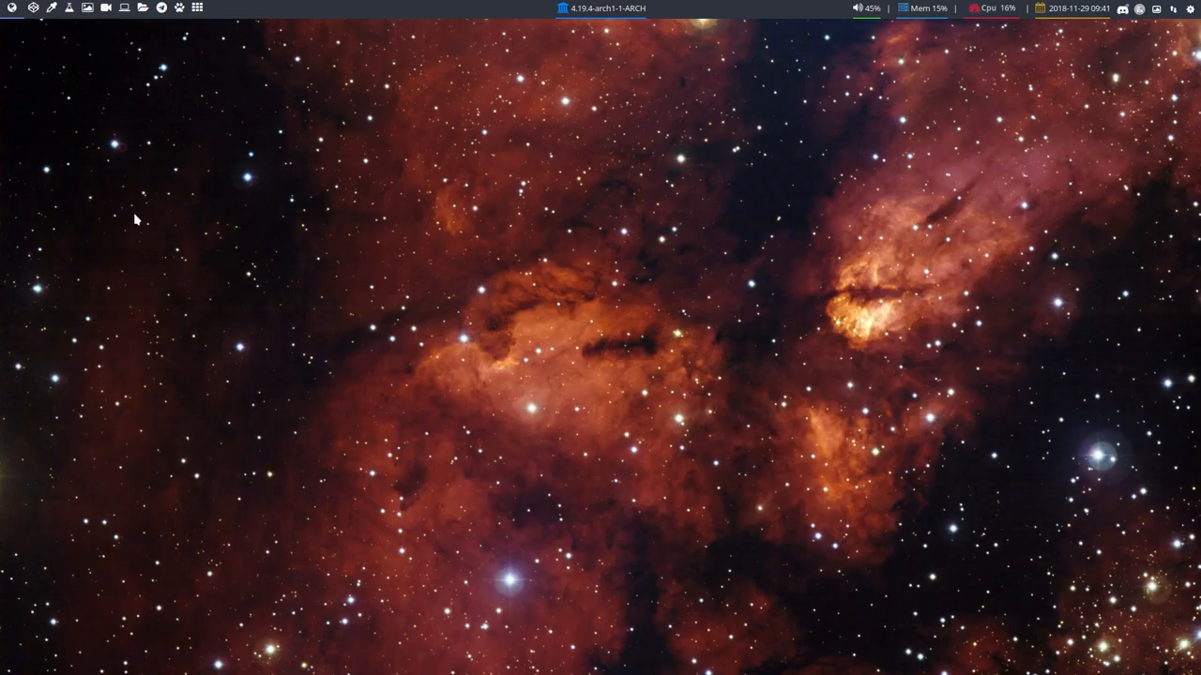
# Trash the Variety wallpaper for a new one and launch Thunar on the home folder
pyautogui.press('Alt+t')
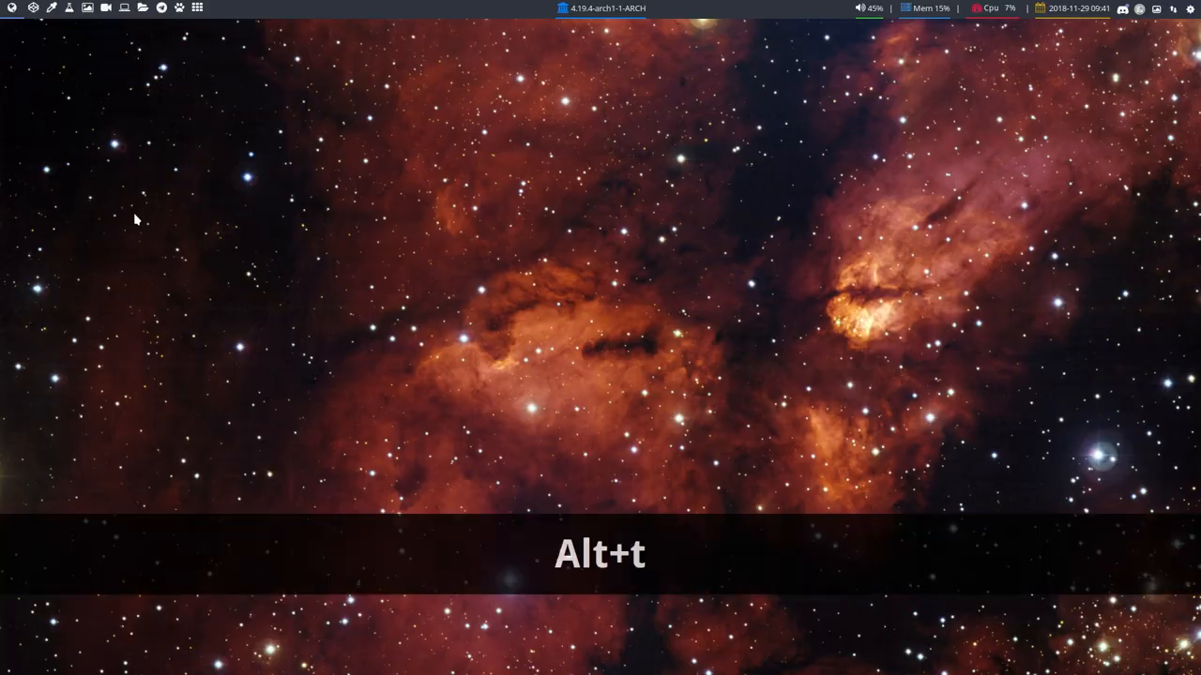
pyautogui.press('Alt+t')
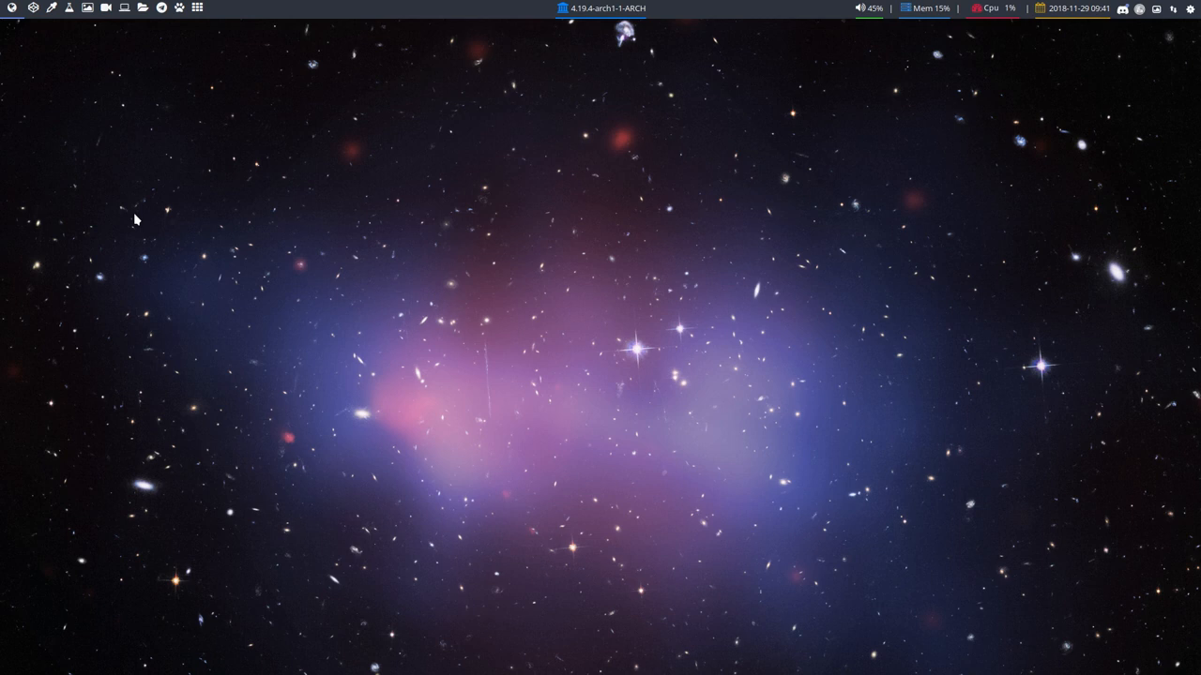
pyautogui.press('Super+Shift+Return')
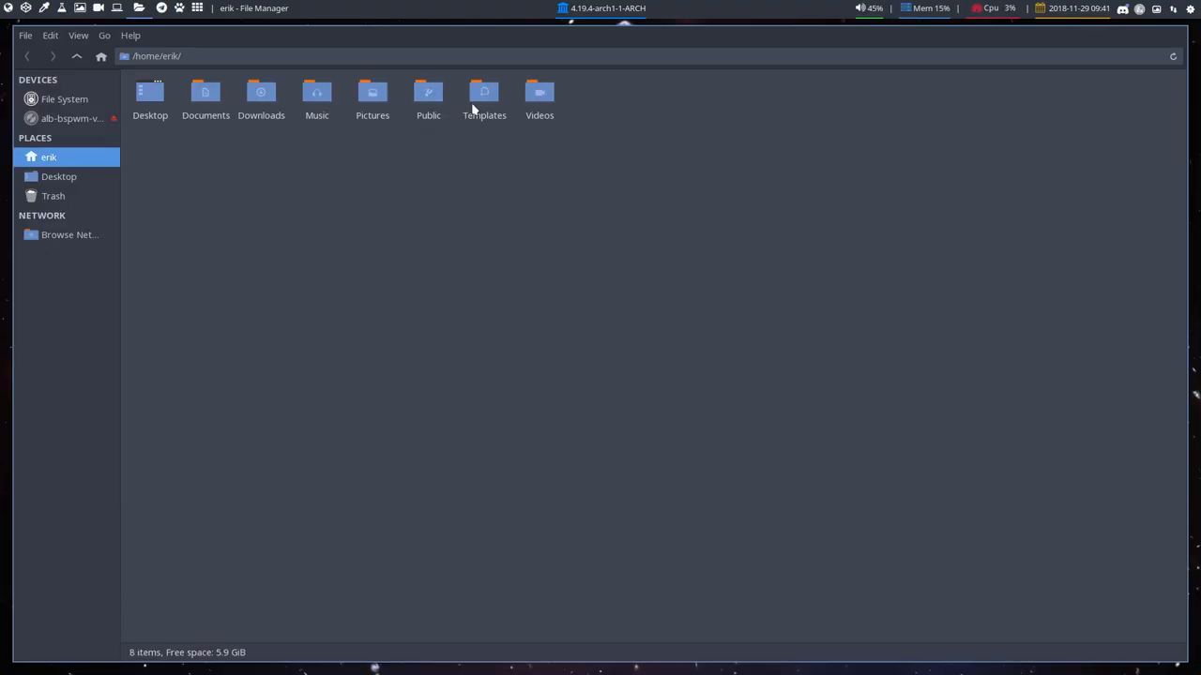
# Confirm compton.conf sits in Downloads, then show hidden files in the home folder
pyautogui.doubleClick(261, 94)
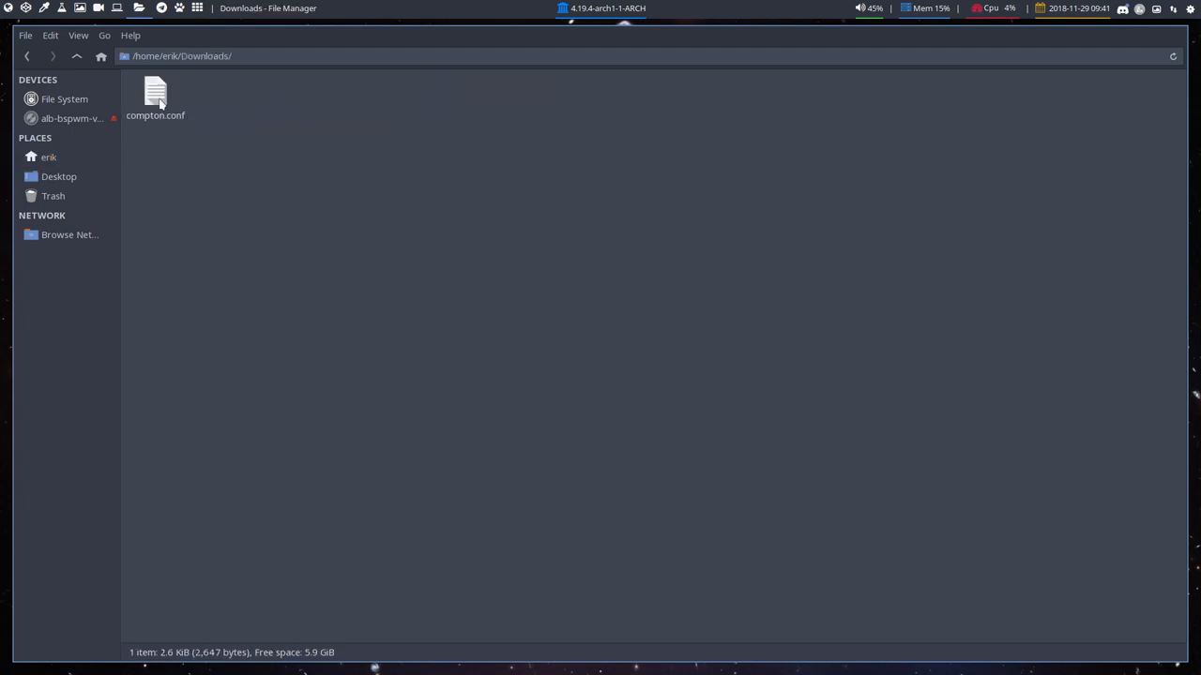
pyautogui.click(157, 98)
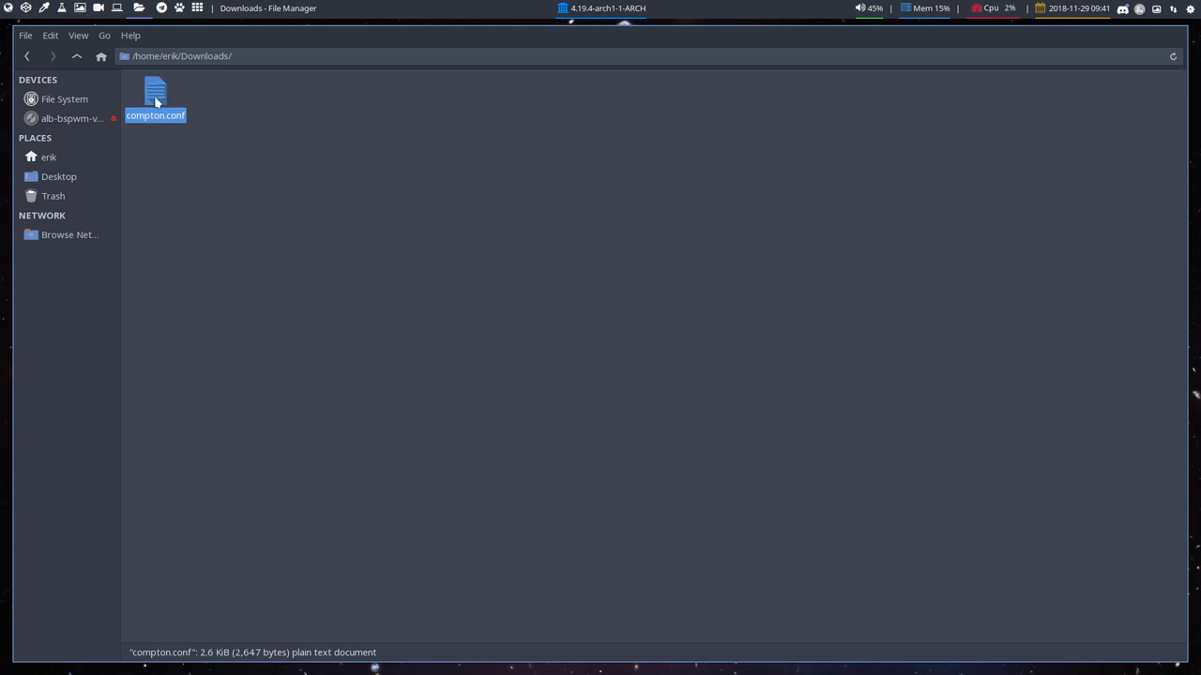
pyautogui.moveTo(215, 195)
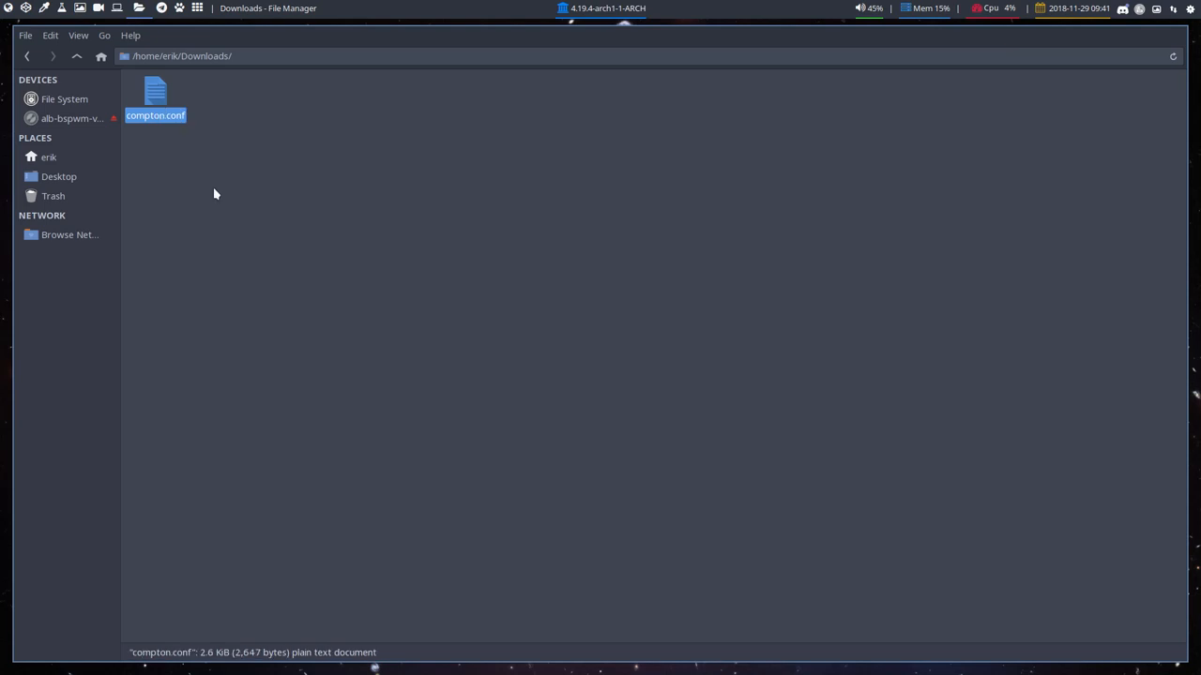
pyautogui.click(48, 157)
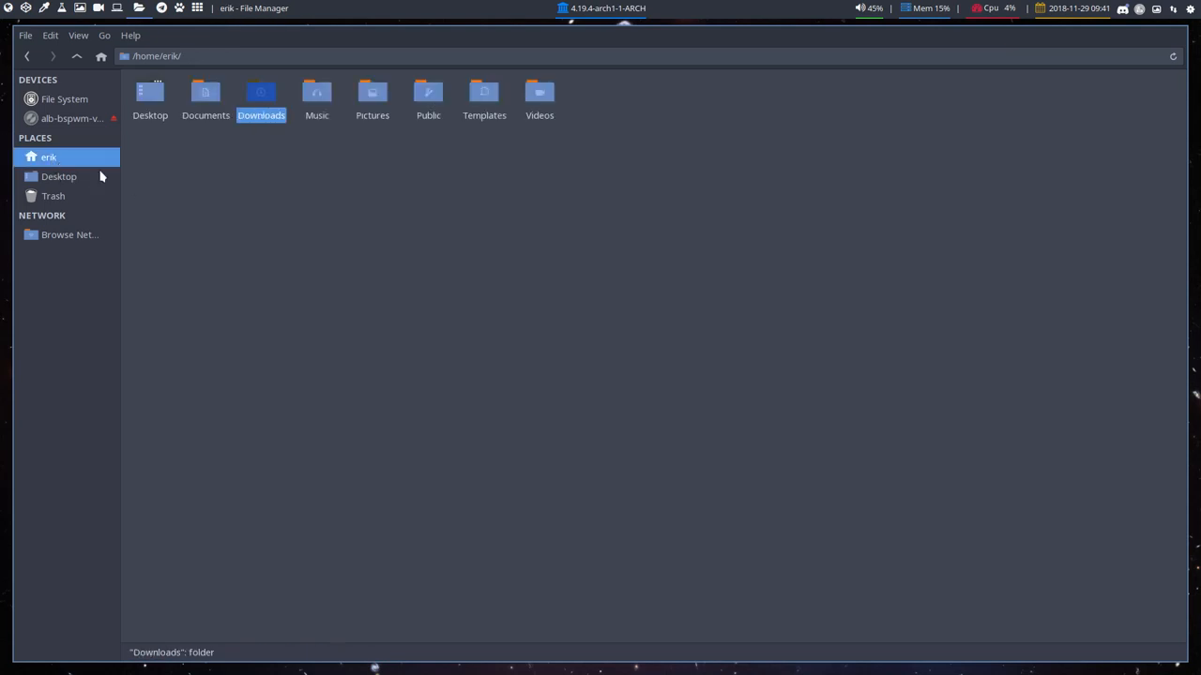
pyautogui.press('ctrl+h')
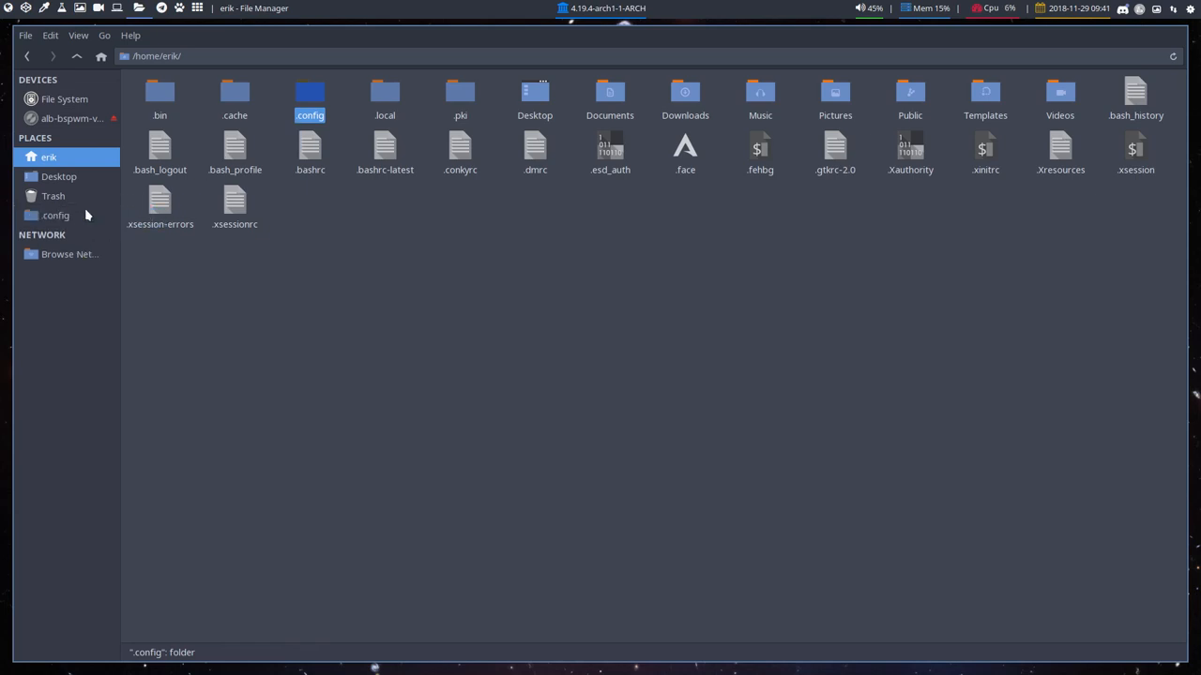
# Bookmark .config, then go to /etc and bookmark the skel folder
pyautogui.click(59, 98)
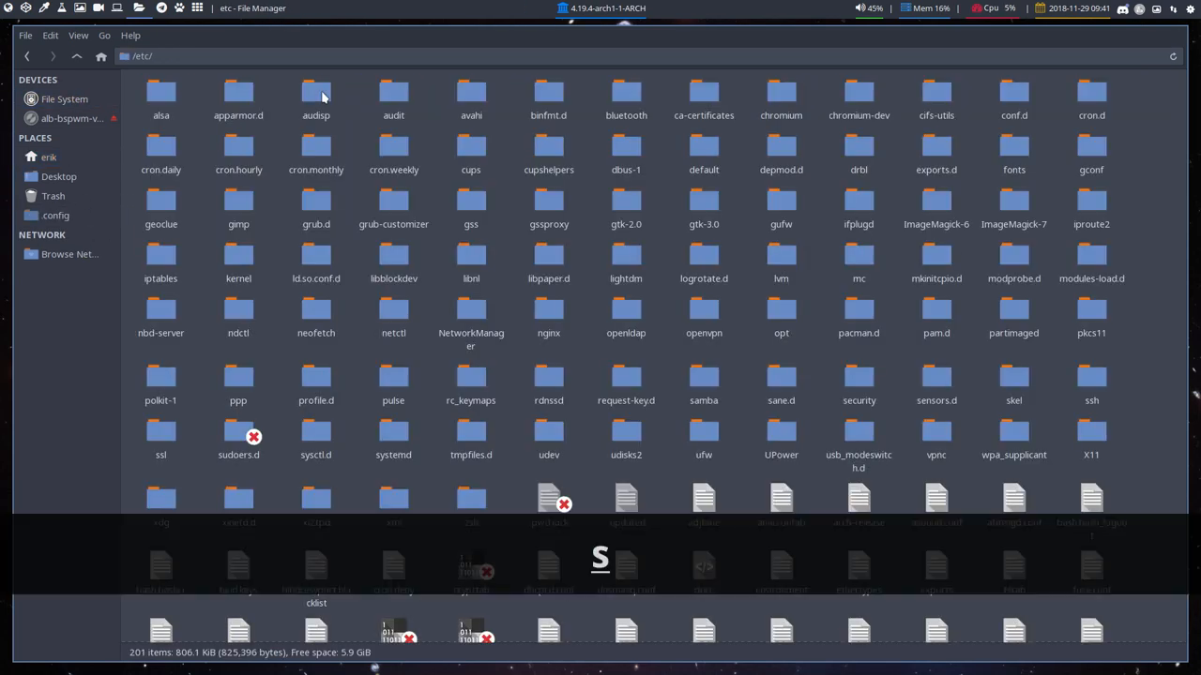
pyautogui.click(1013, 380)
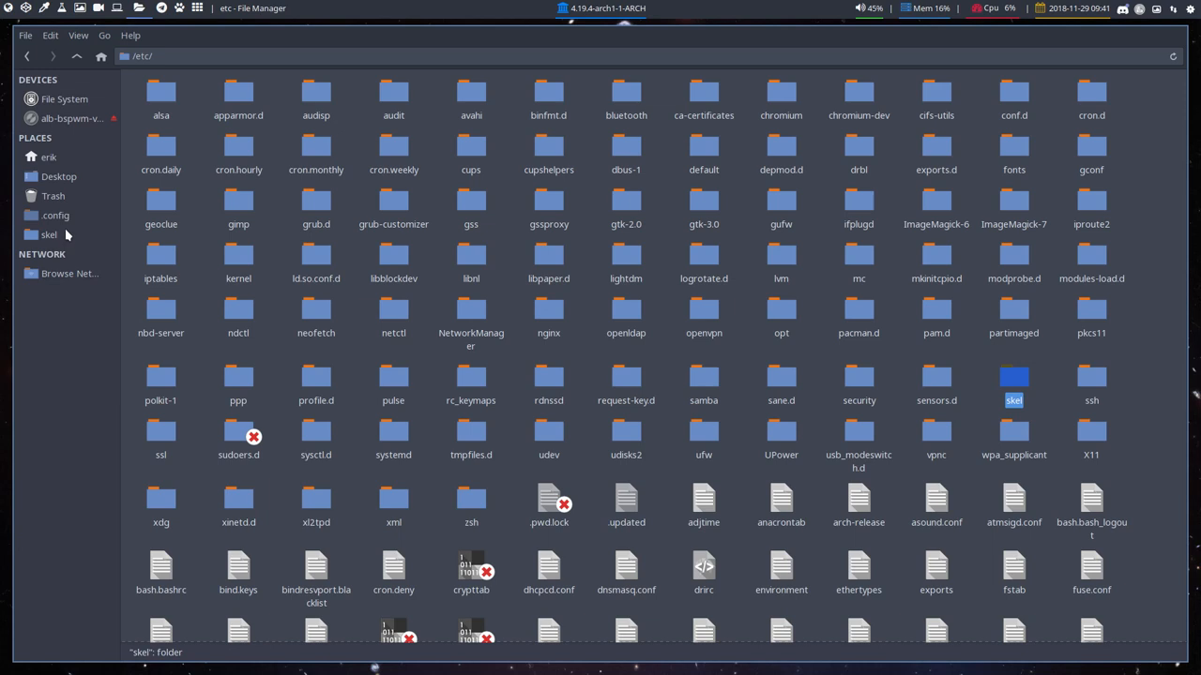
# Bookmark bspwm and sxhkd from .config and select the original compton.conf in bspwm
pyautogui.click(54, 215)
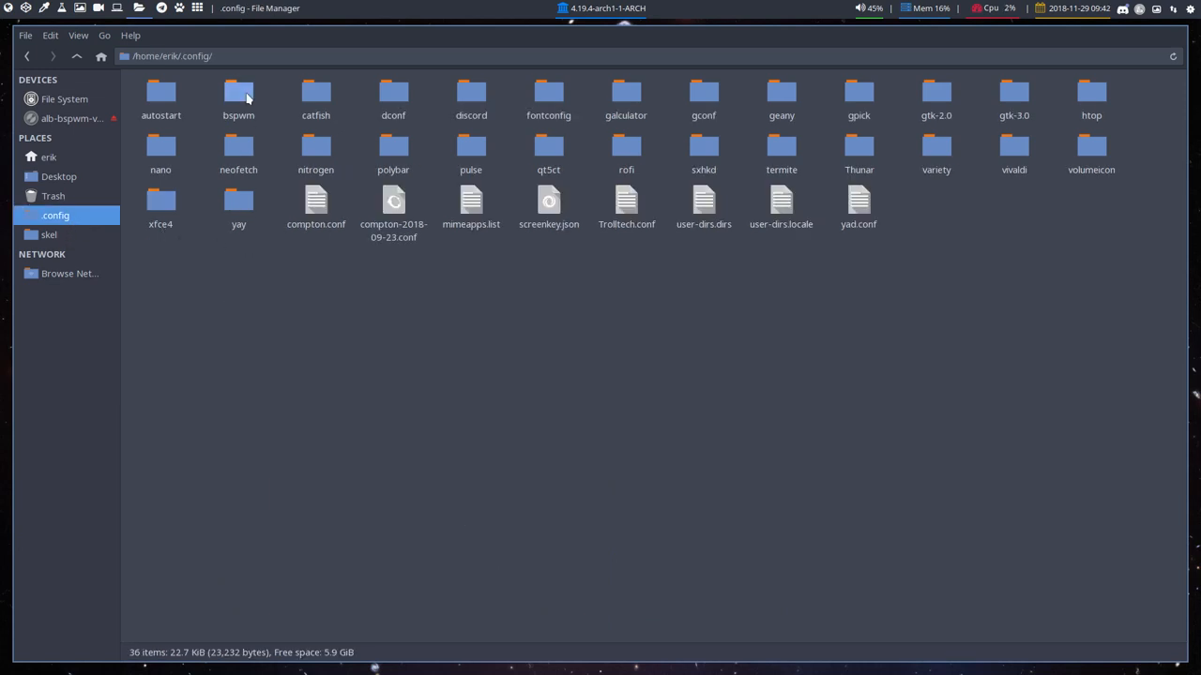
pyautogui.click(238, 94)
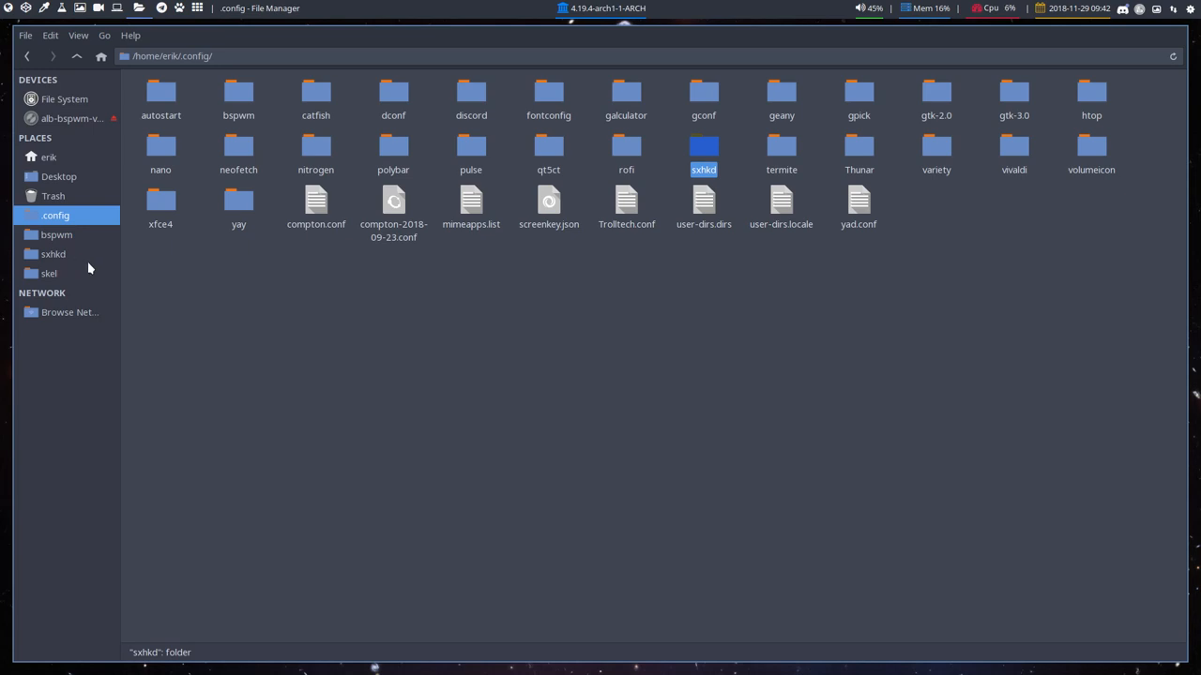
pyautogui.moveTo(80, 260)
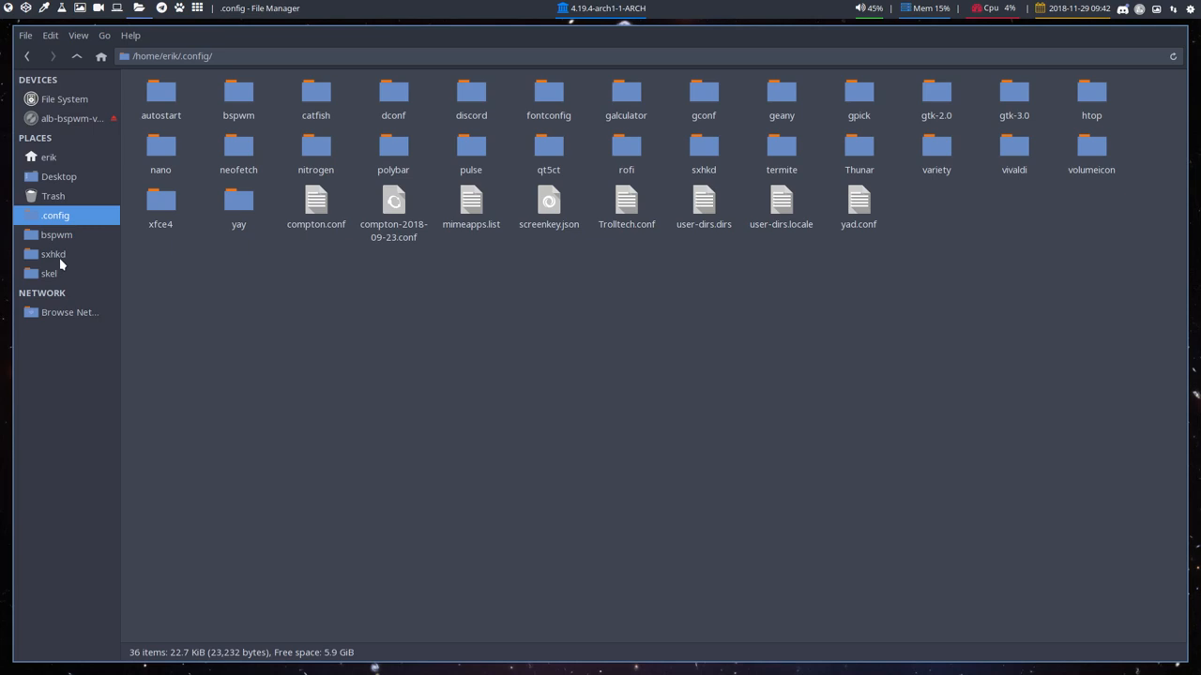
pyautogui.click(54, 254)
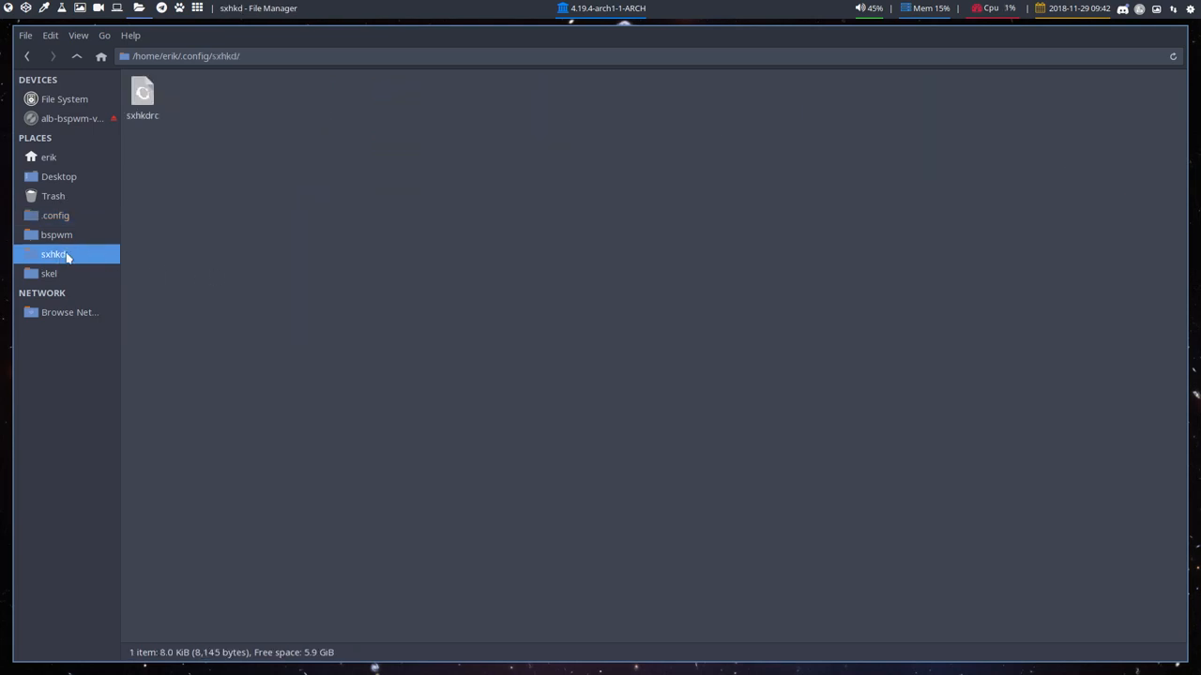
pyautogui.click(56, 235)
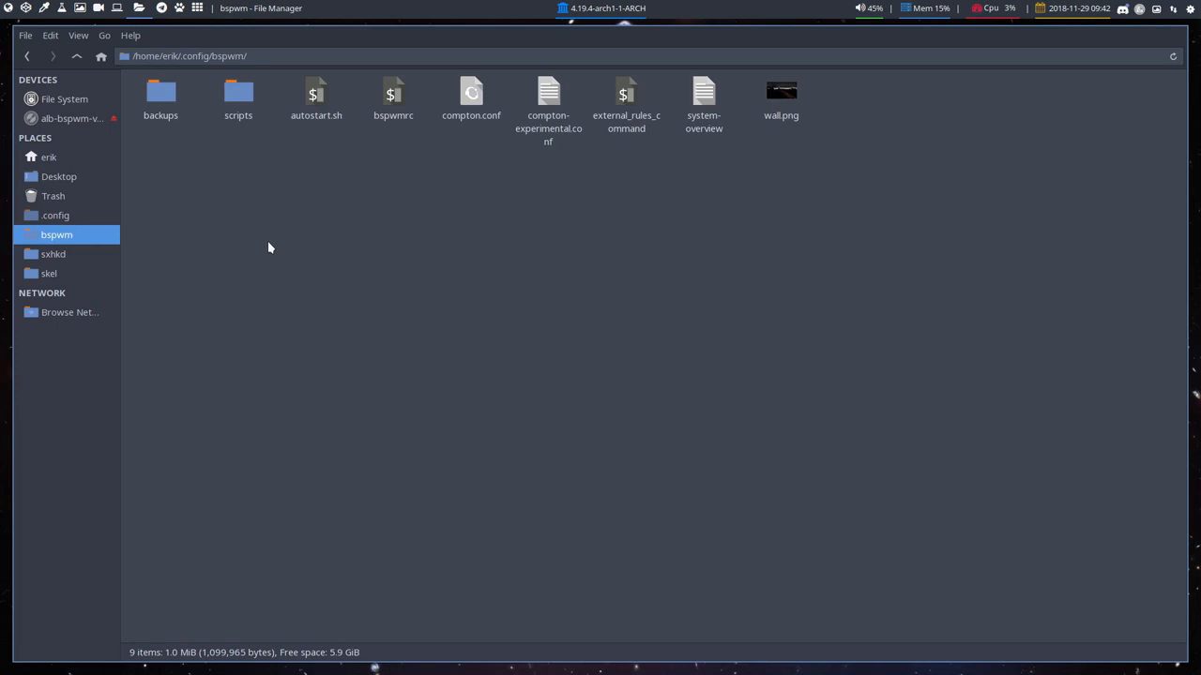
pyautogui.moveTo(415, 164)
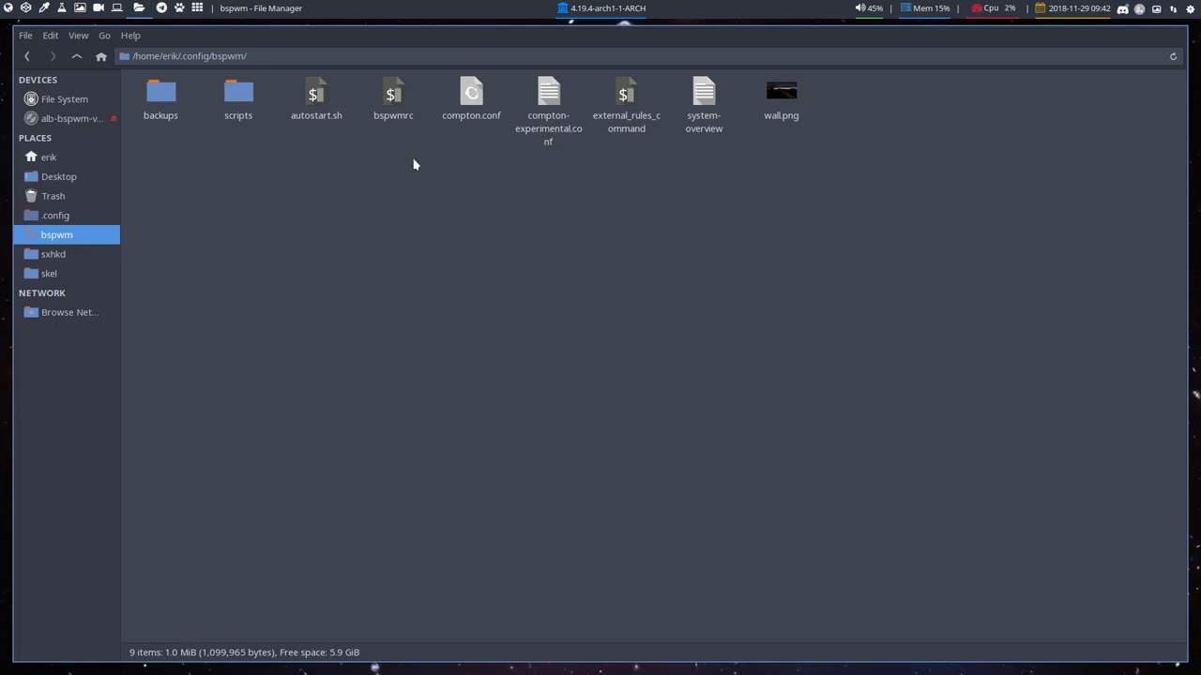
pyautogui.click(471, 98)
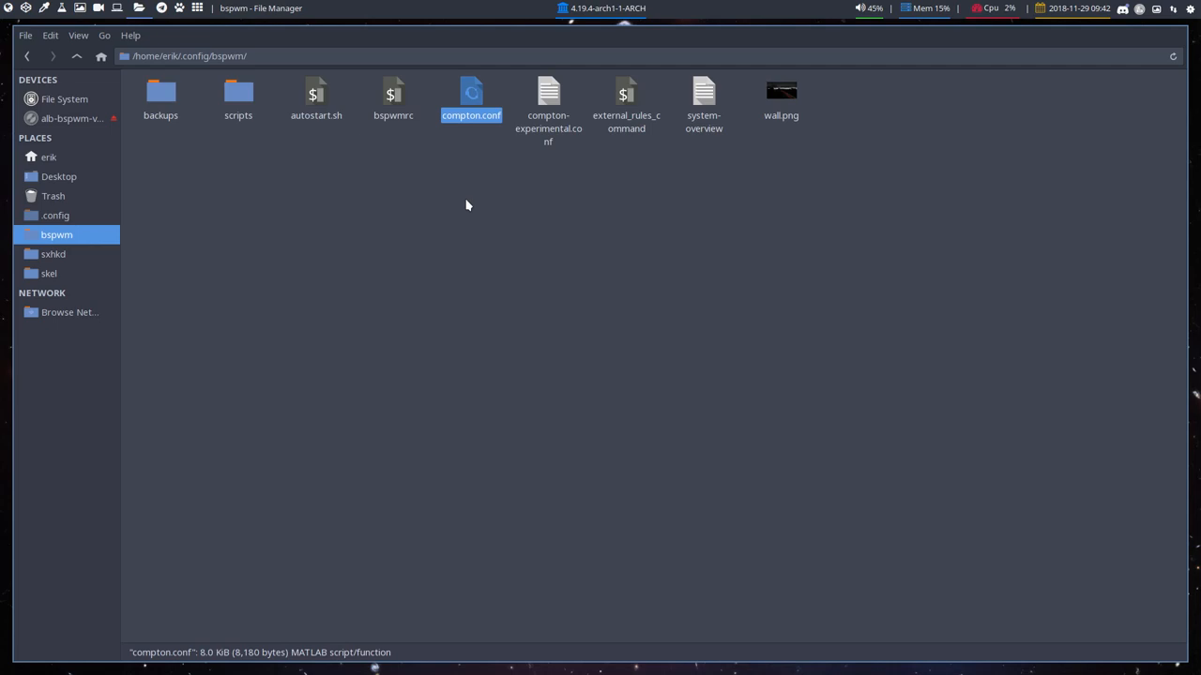
# Rename the original to compton (copy 1).conf and cut compton.conf from Downloads
pyautogui.press('ctrl+v')
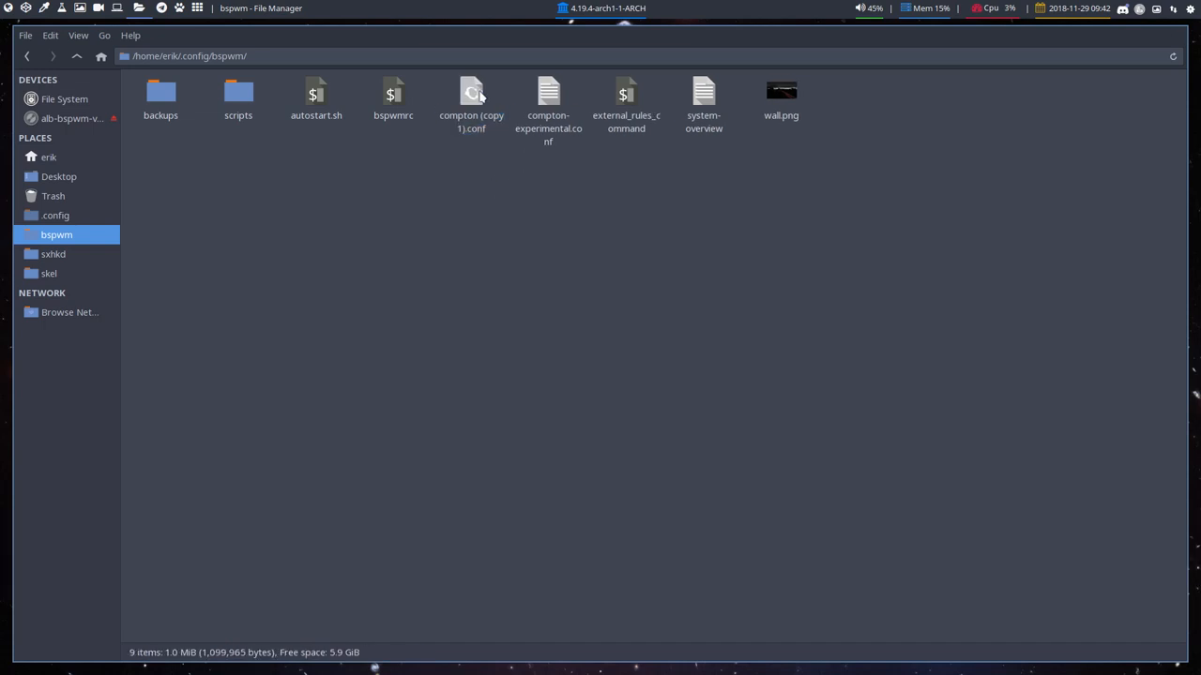
pyautogui.click(48, 157)
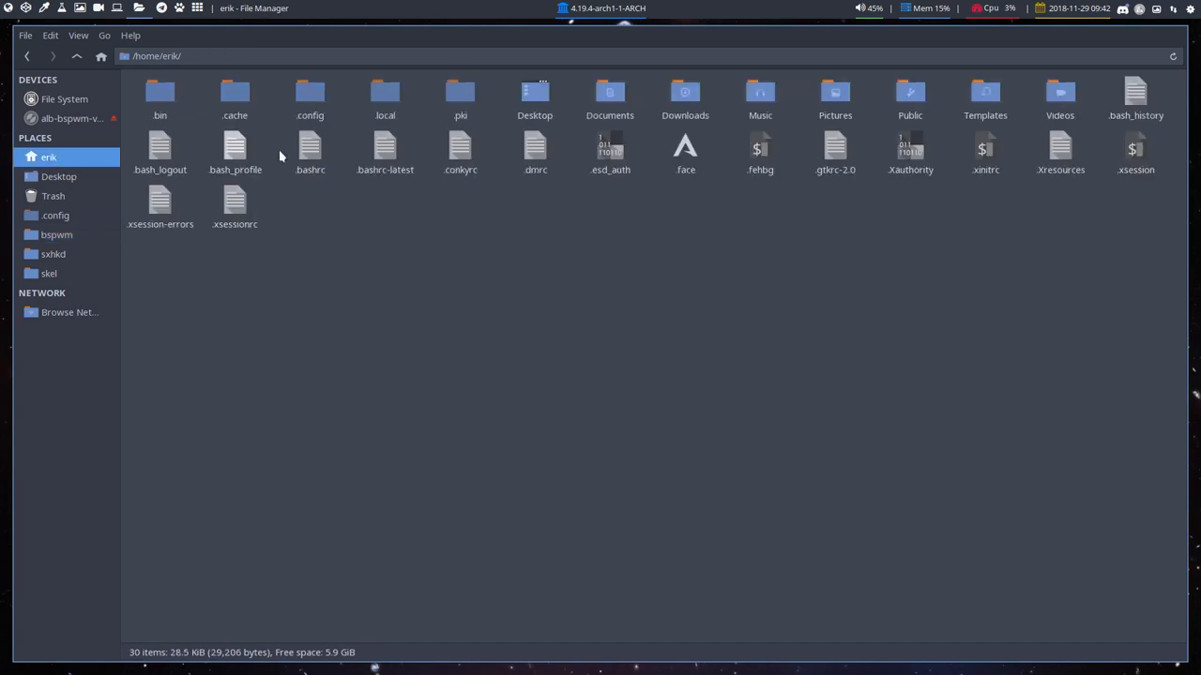
pyautogui.press('ctrl+h')
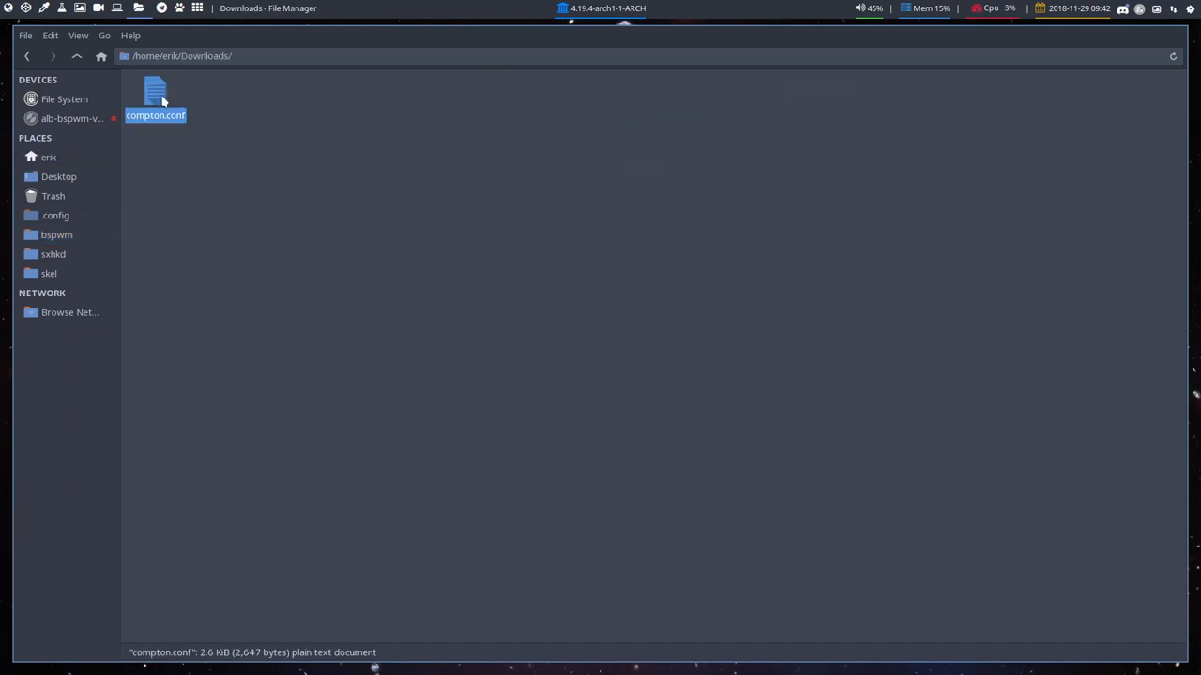
pyautogui.press('ctrl+x')
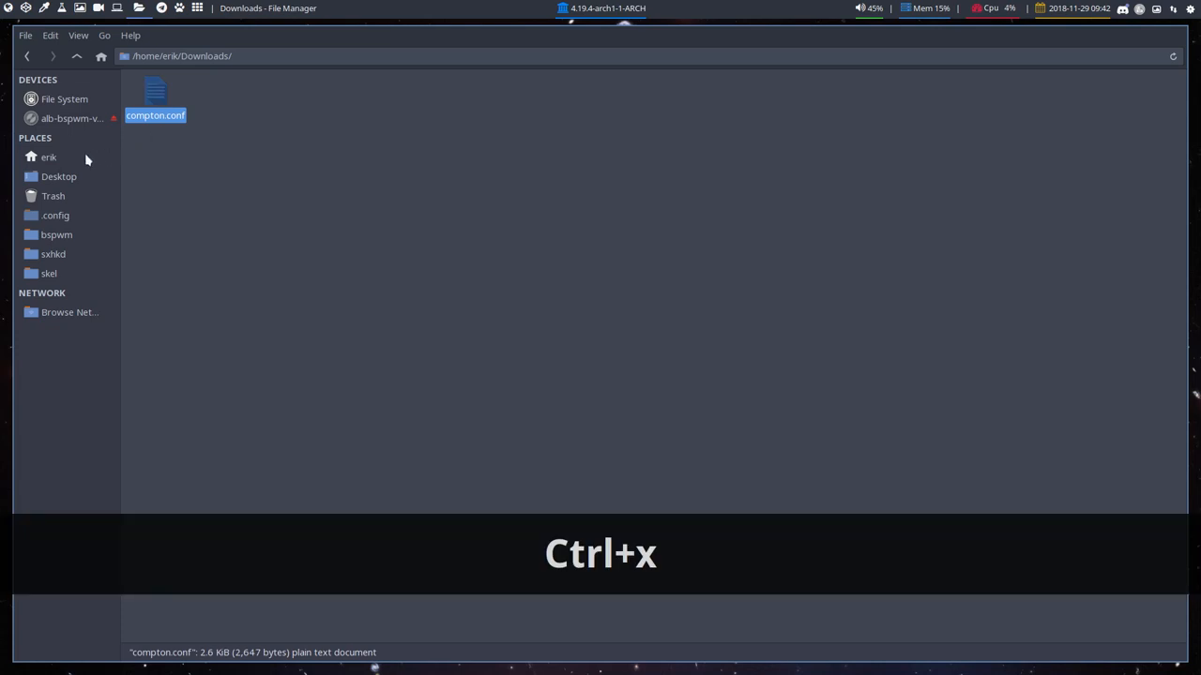
# Paste the downloaded compton.conf into the bspwm config folder beside the renamed copy
pyautogui.click(30, 57)
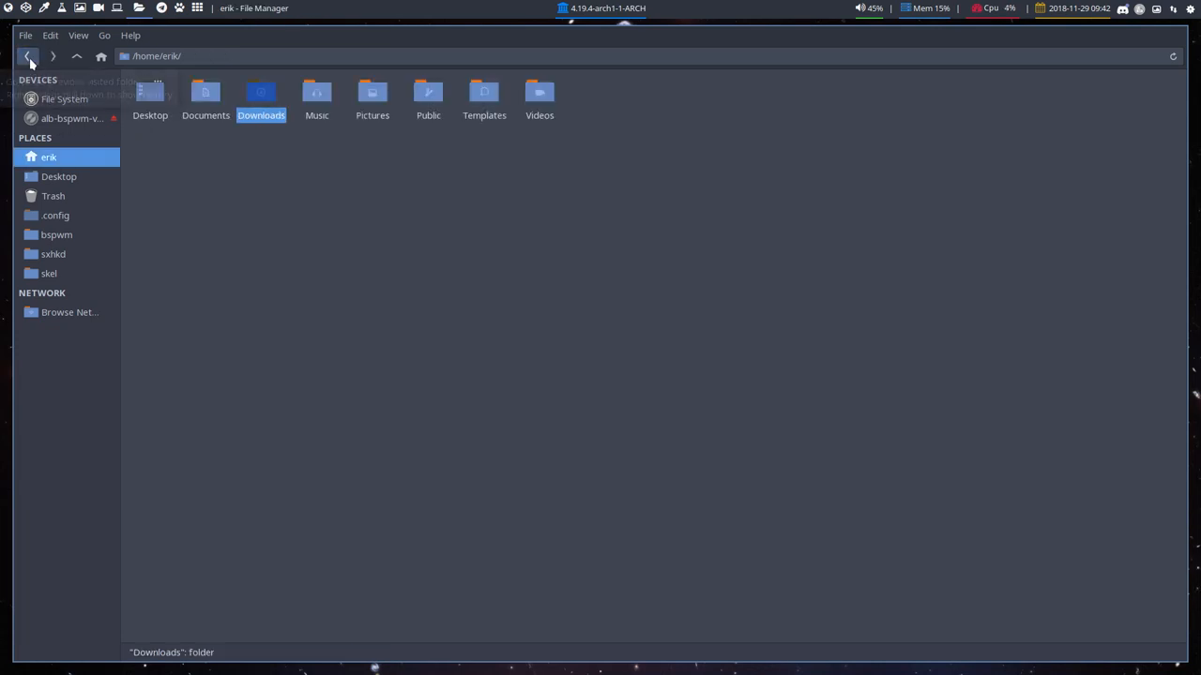
pyautogui.click(54, 234)
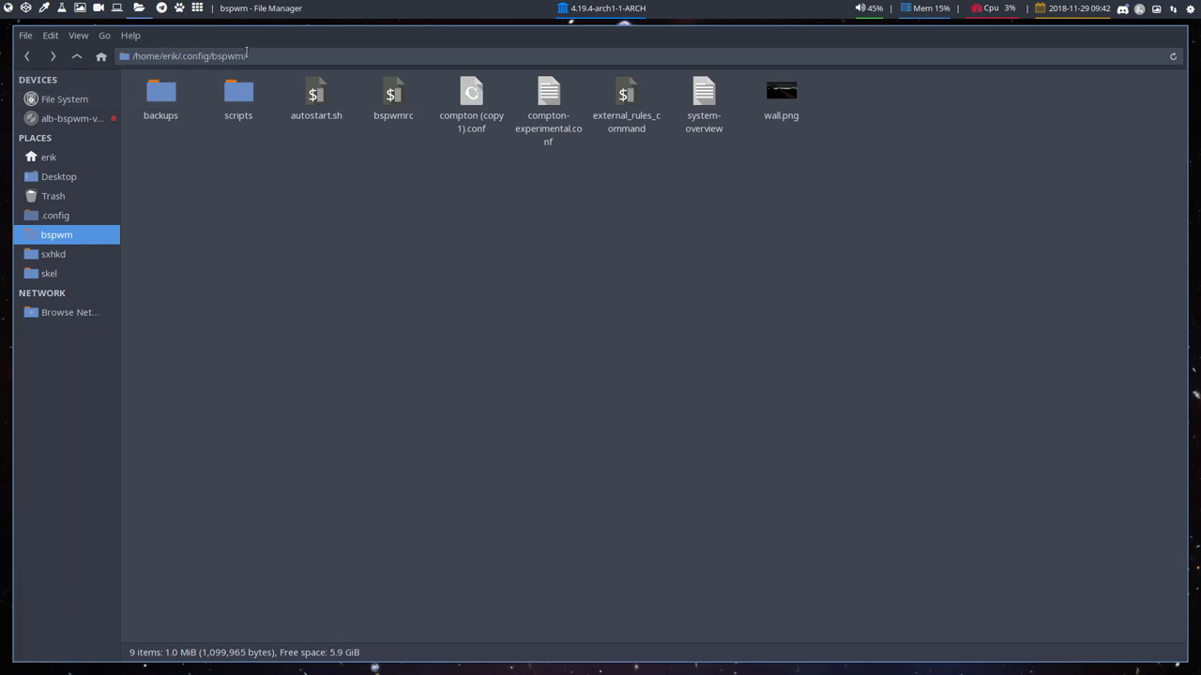
pyautogui.press('ctrl+v')
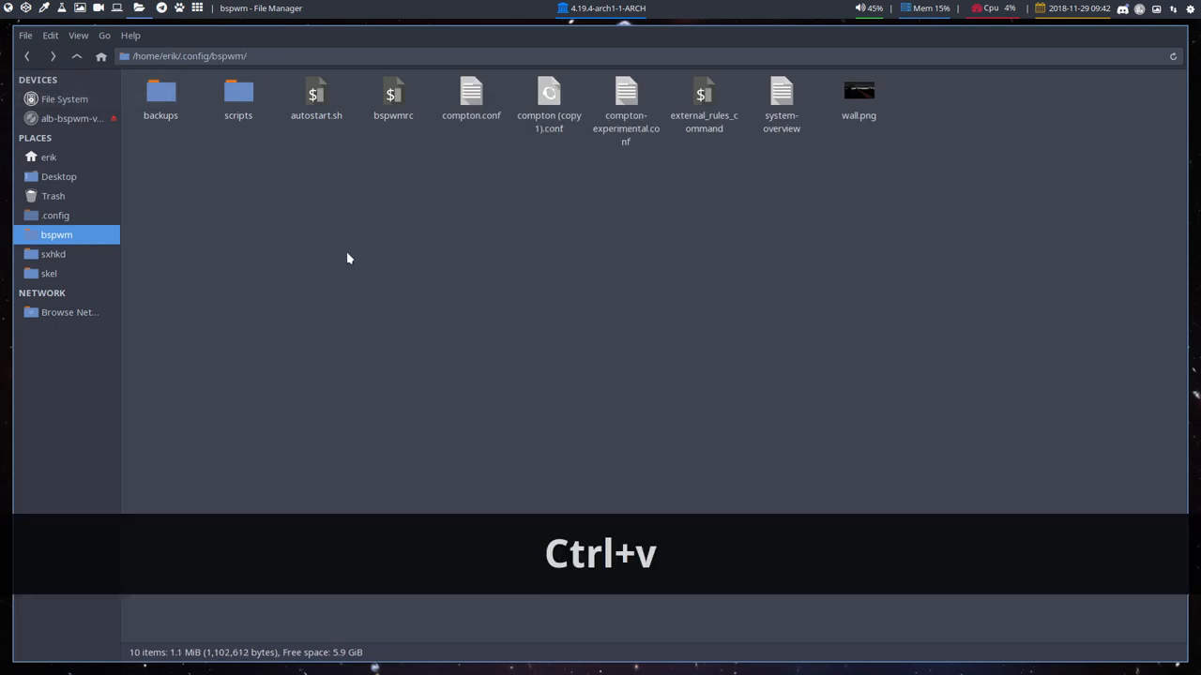
pyautogui.click(470, 98)
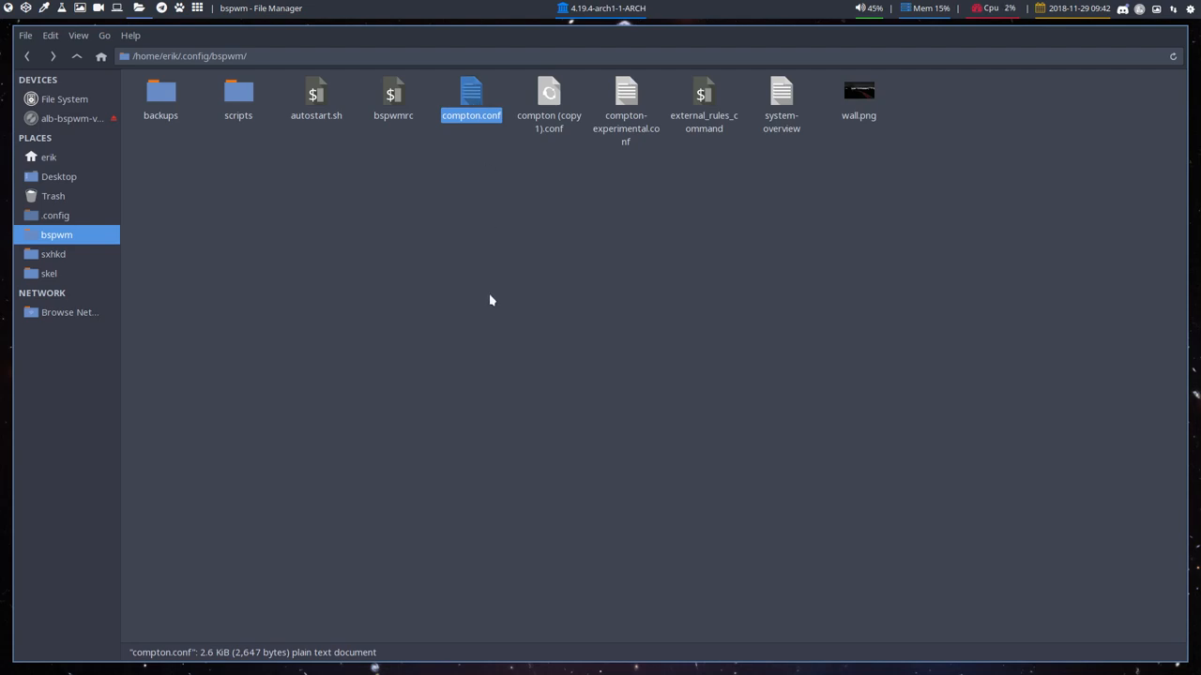
pyautogui.click(492, 301)
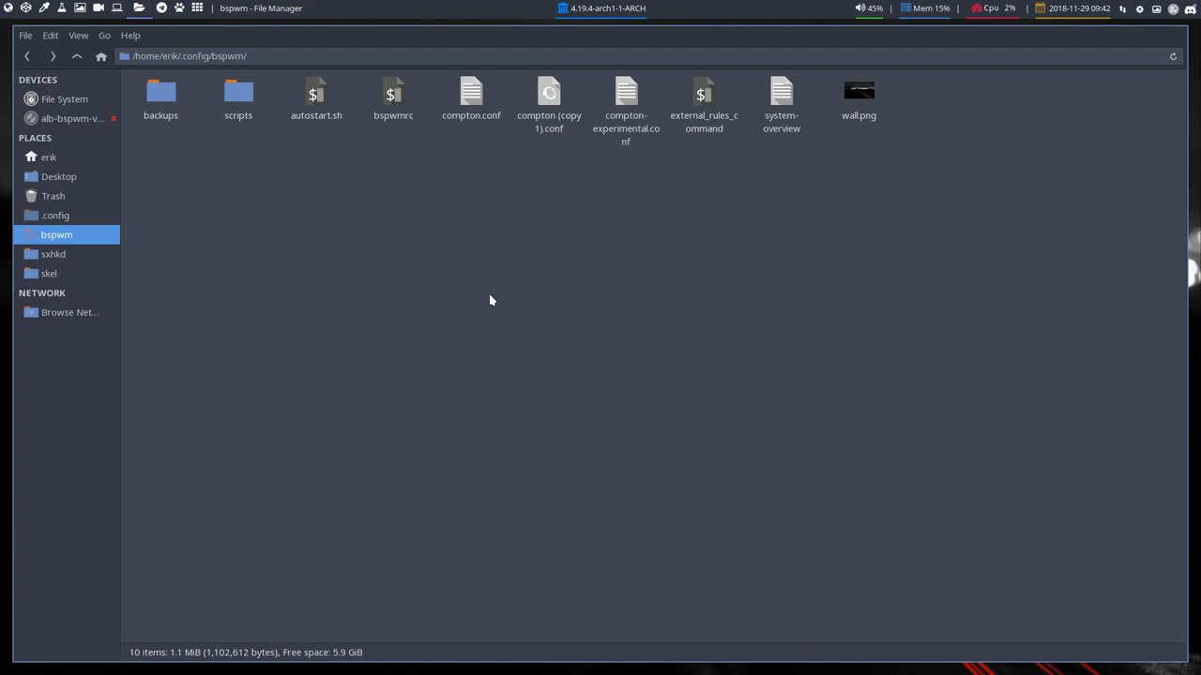
# Compare compton.conf with compton (copy 1).conf in Meld via the context menu
pyautogui.click(470, 97)
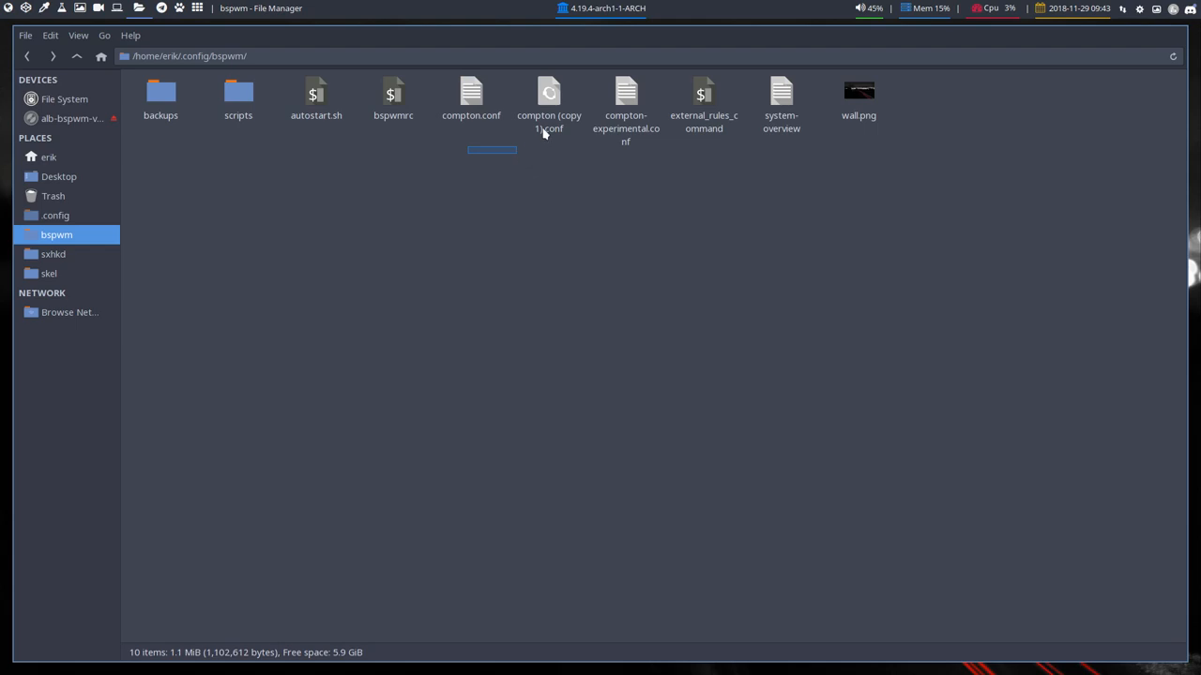
pyautogui.rightClick(549, 99)
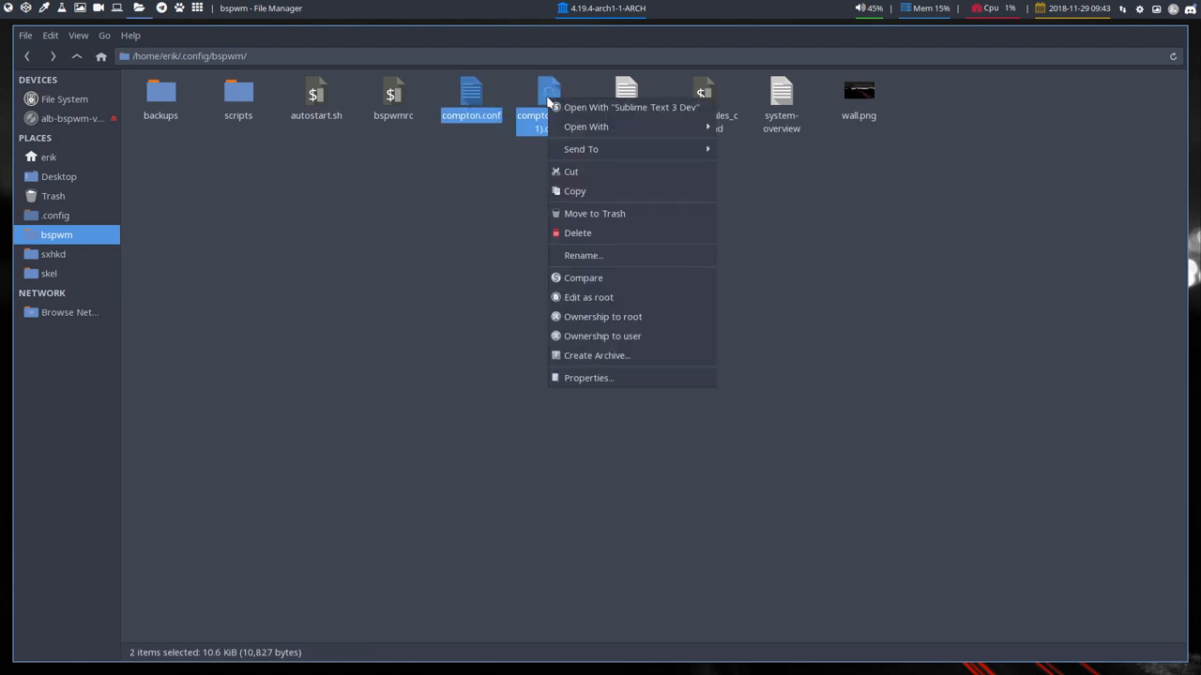
pyautogui.moveTo(590, 233)
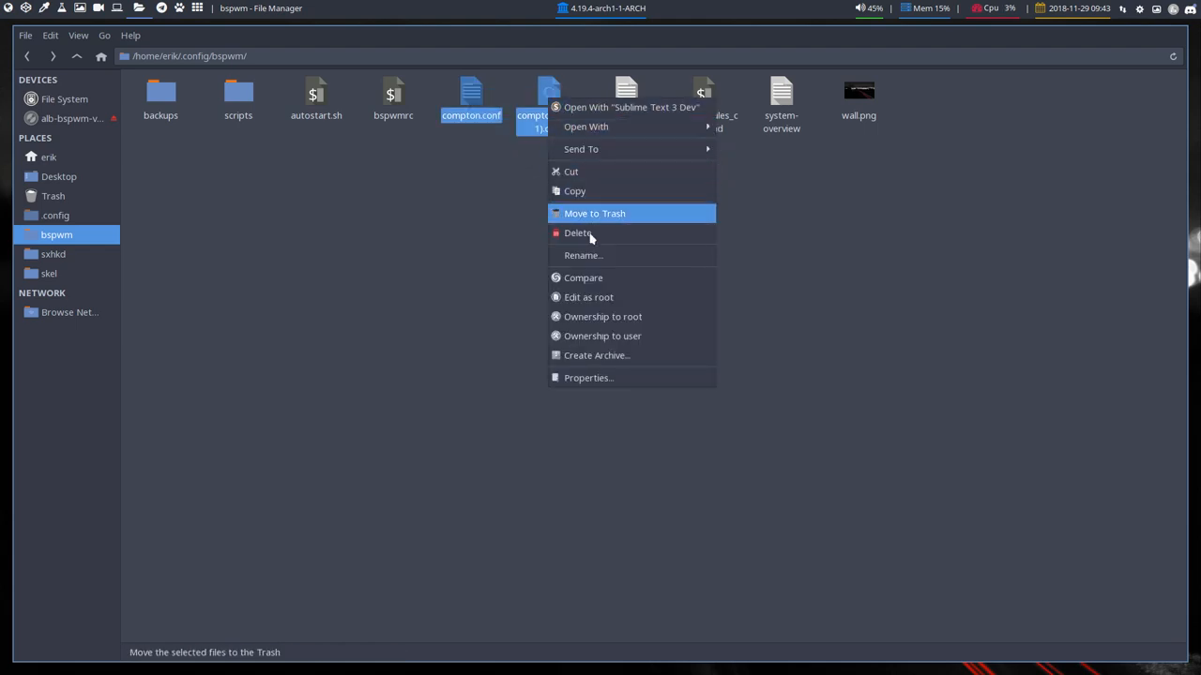
pyautogui.click(584, 278)
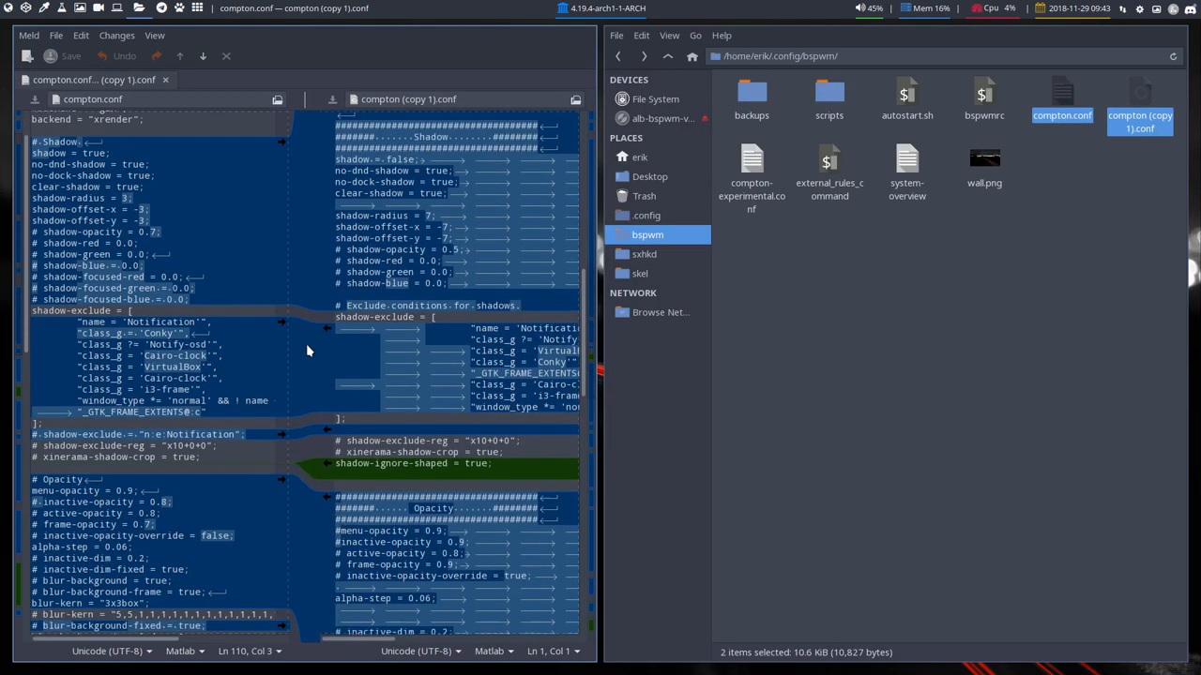
# Scroll the Meld diff to review the compton file differences, then close the comparison
pyautogui.scroll(-3)
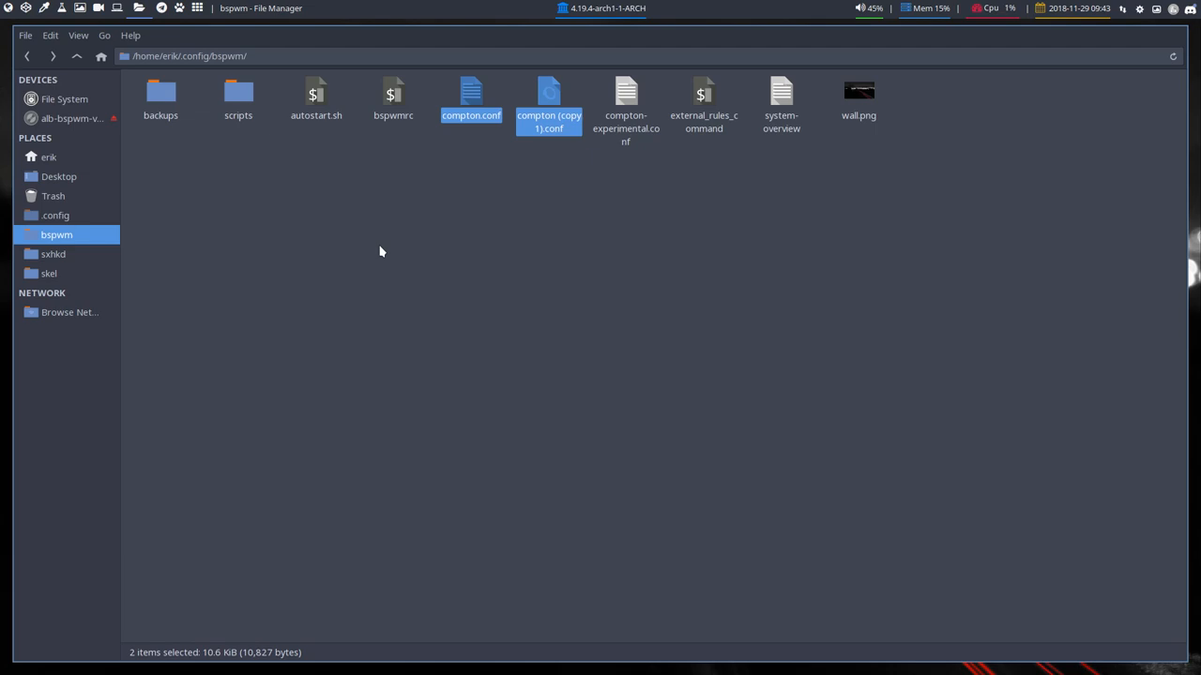
# Bring Discord forward on the ArcoLinux server's #general-discussion channel
pyautogui.click(157, 8)
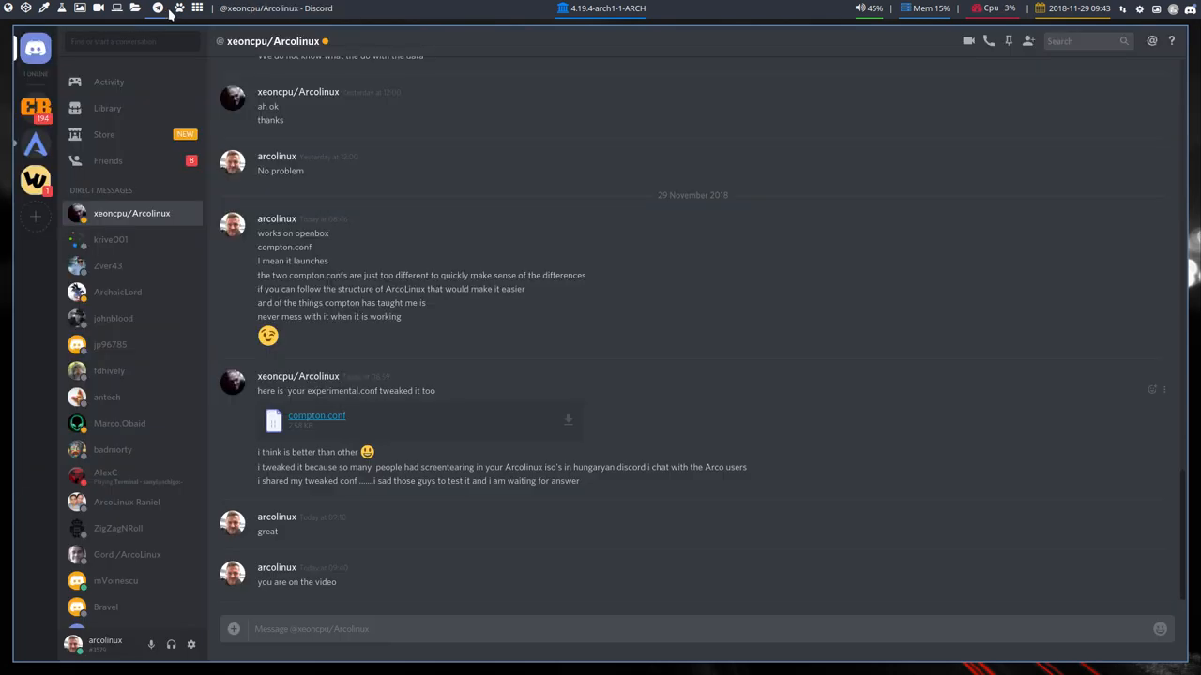
pyautogui.moveTo(36, 146)
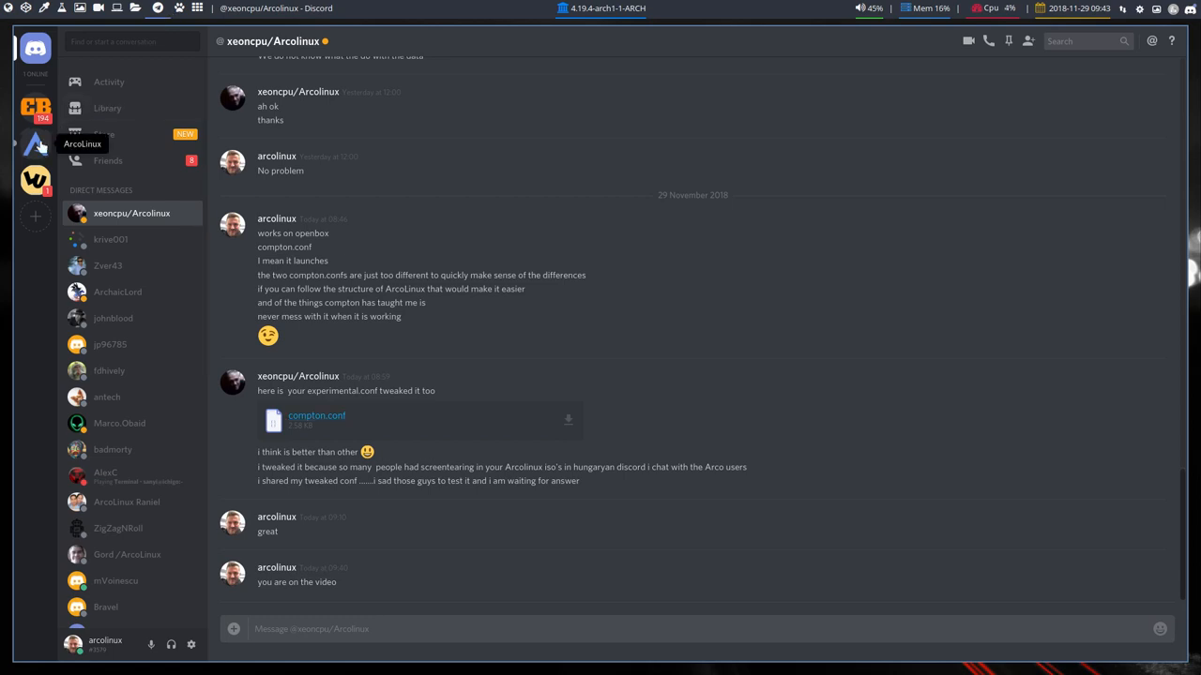
pyautogui.click(34, 141)
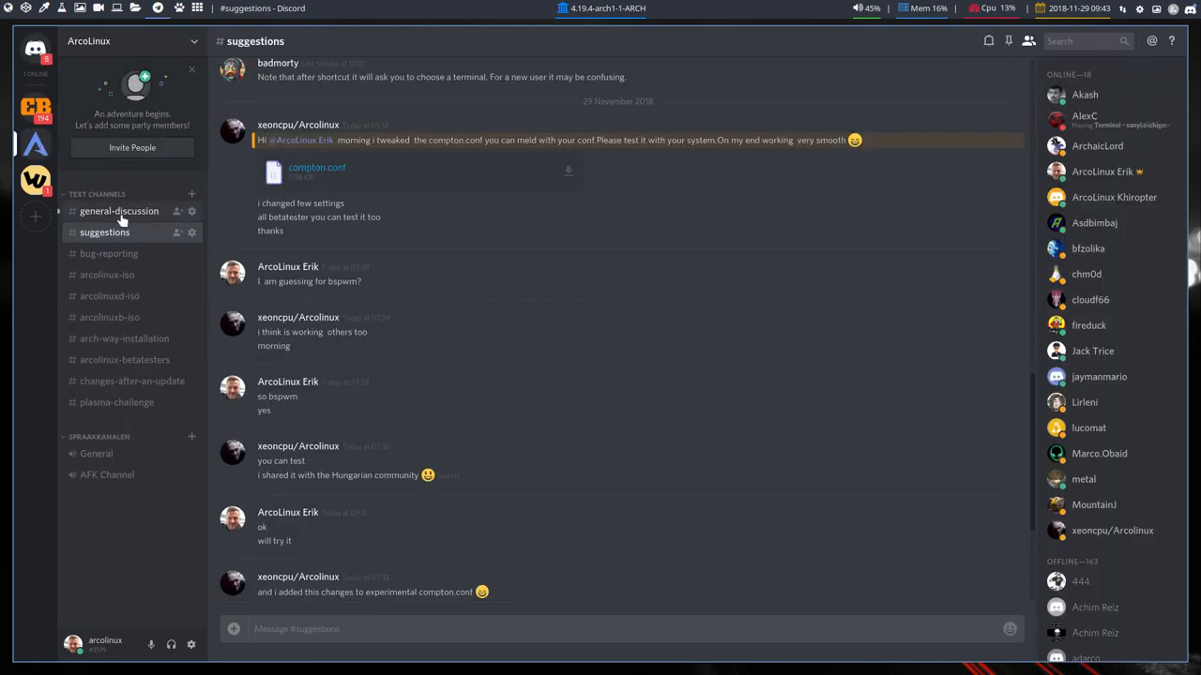
pyautogui.click(120, 210)
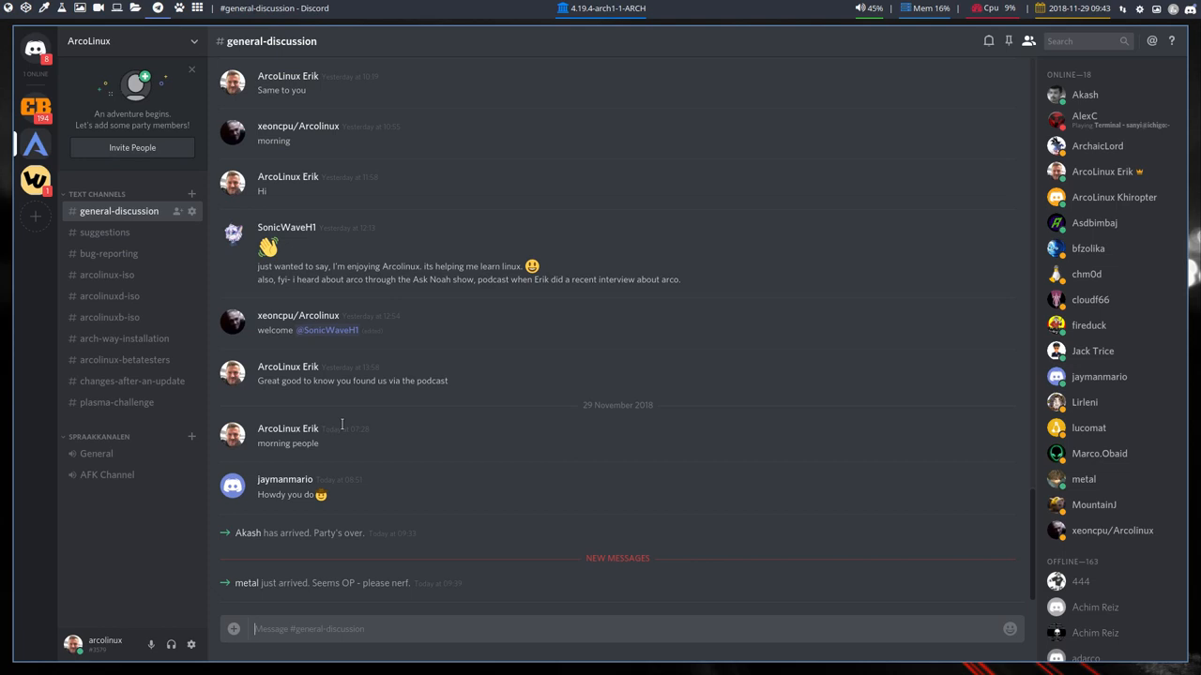
pyautogui.moveTo(345, 428)
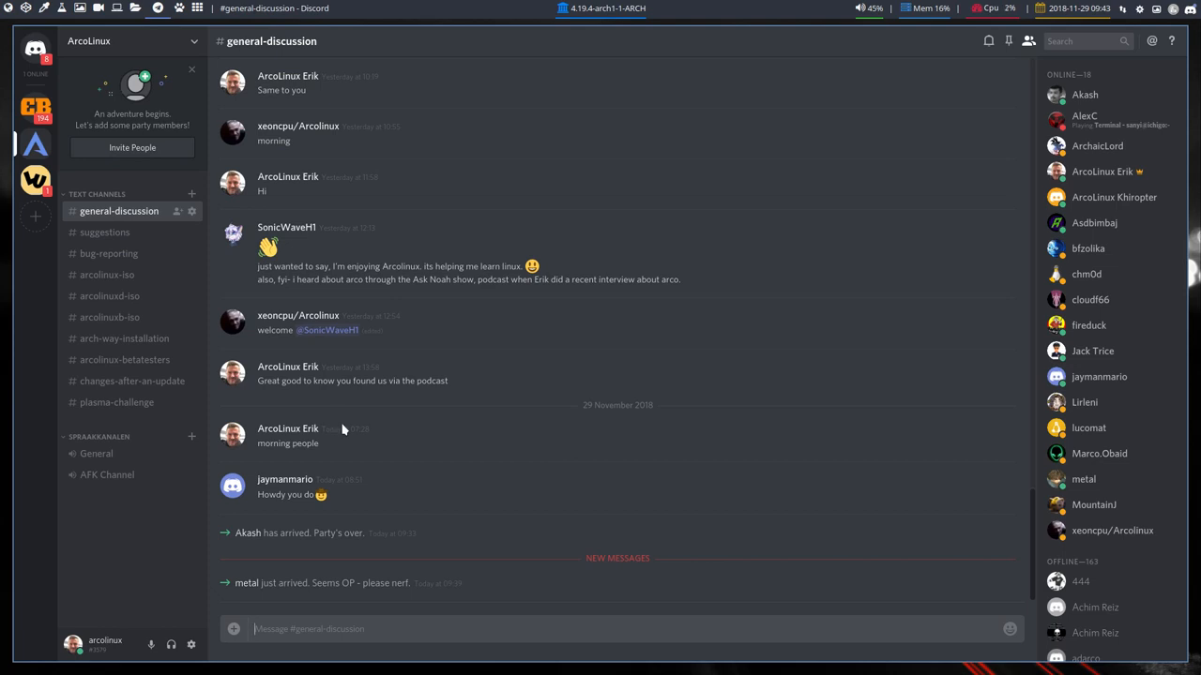
pyautogui.moveTo(369, 424)
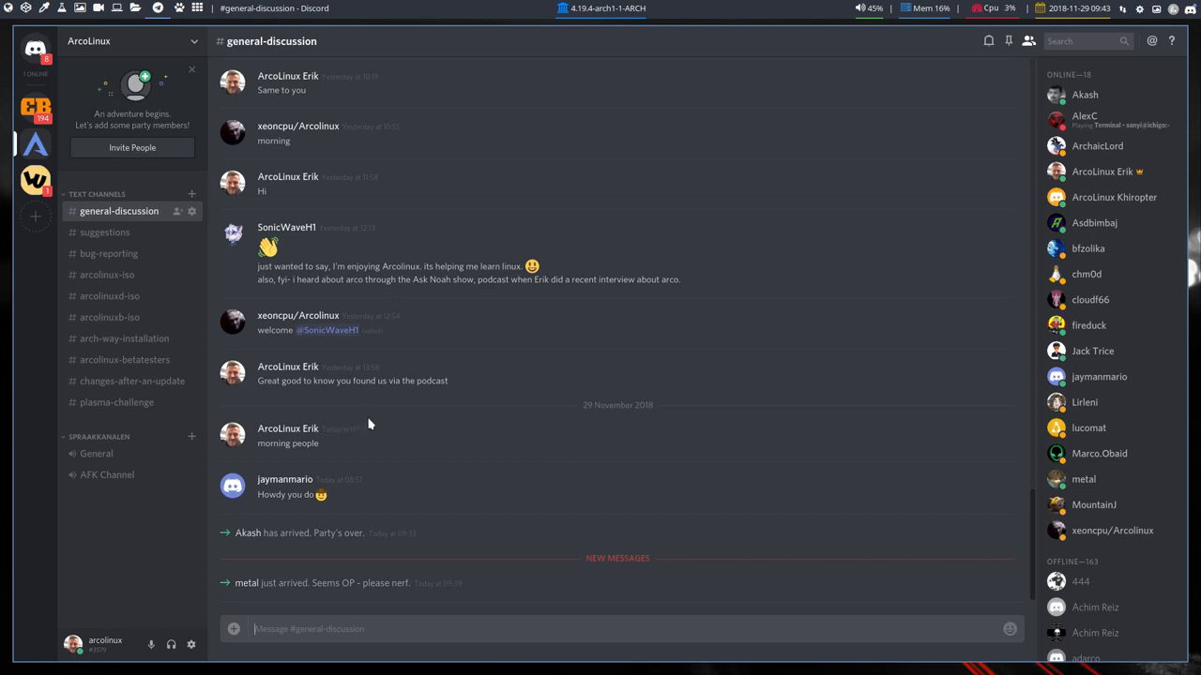
pyautogui.moveTo(401, 425)
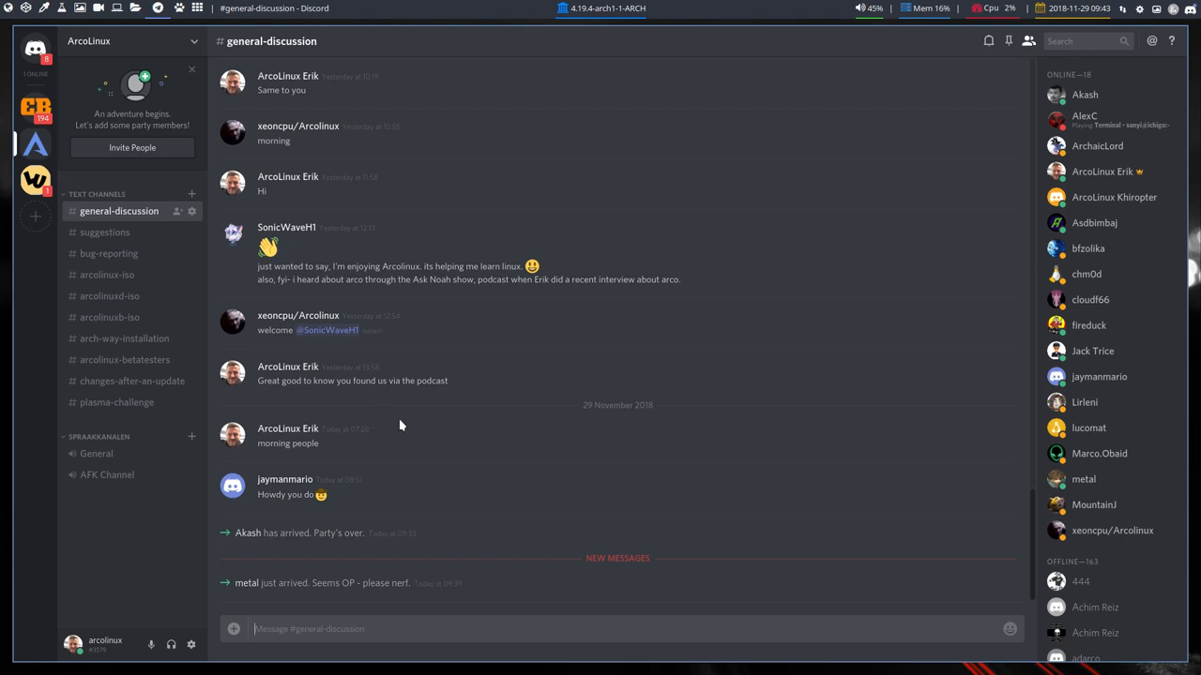
pyautogui.moveTo(271, 408)
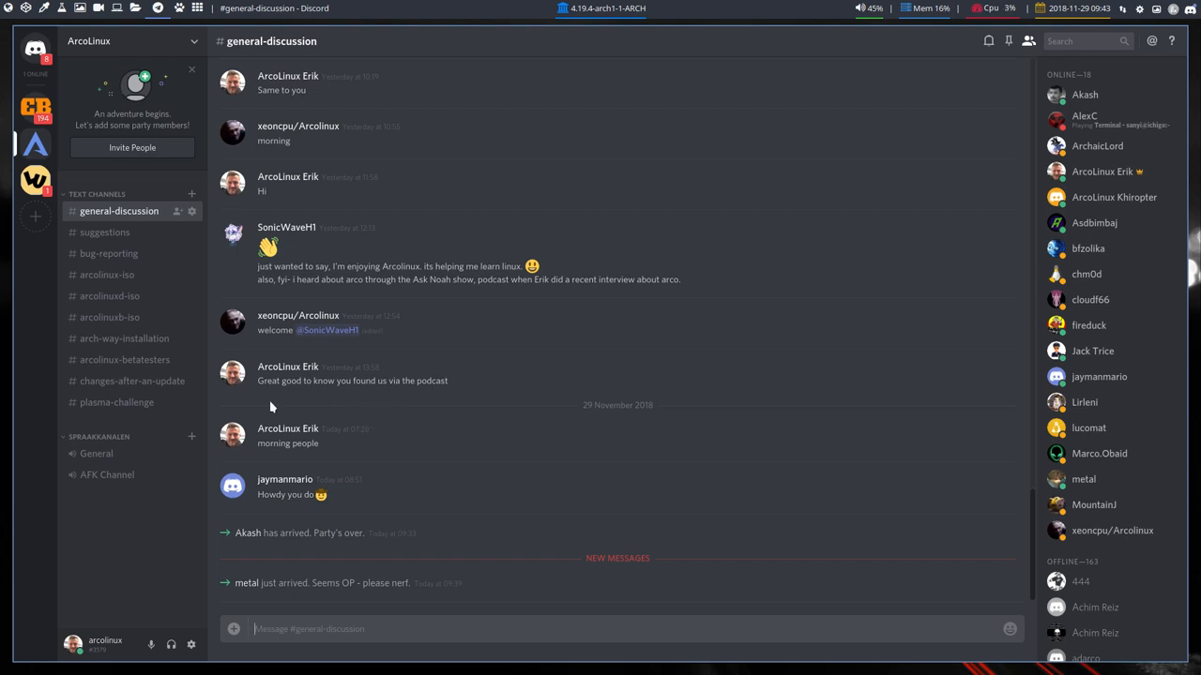